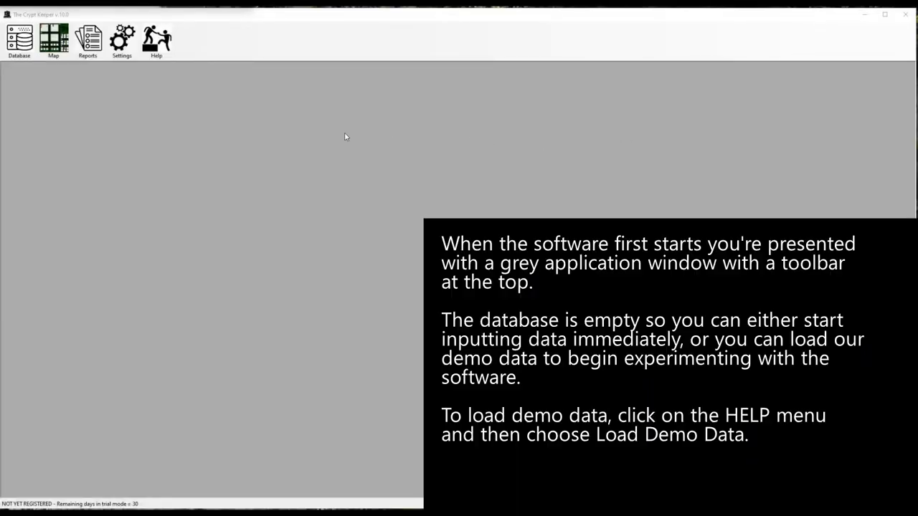
# Step: Bring up the Help menu showing the Load Demo Data option
pyautogui.click(156, 37)
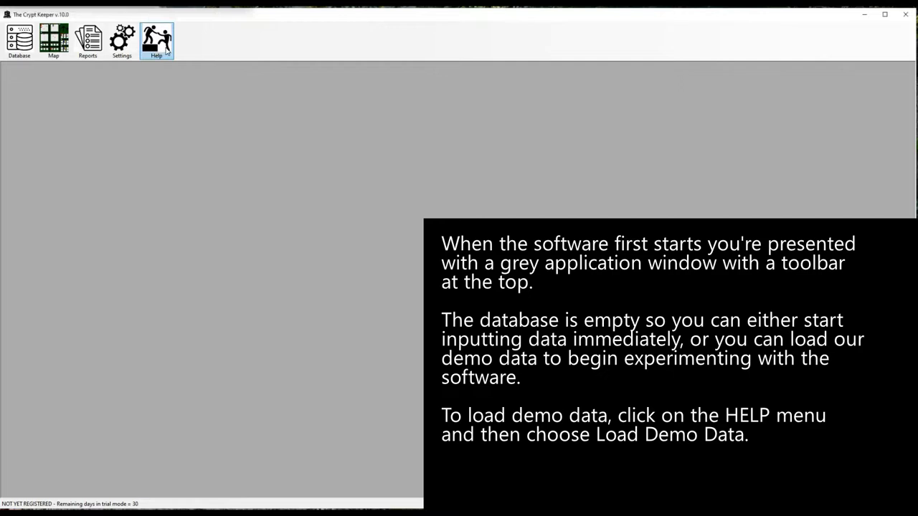
pyautogui.click(156, 38)
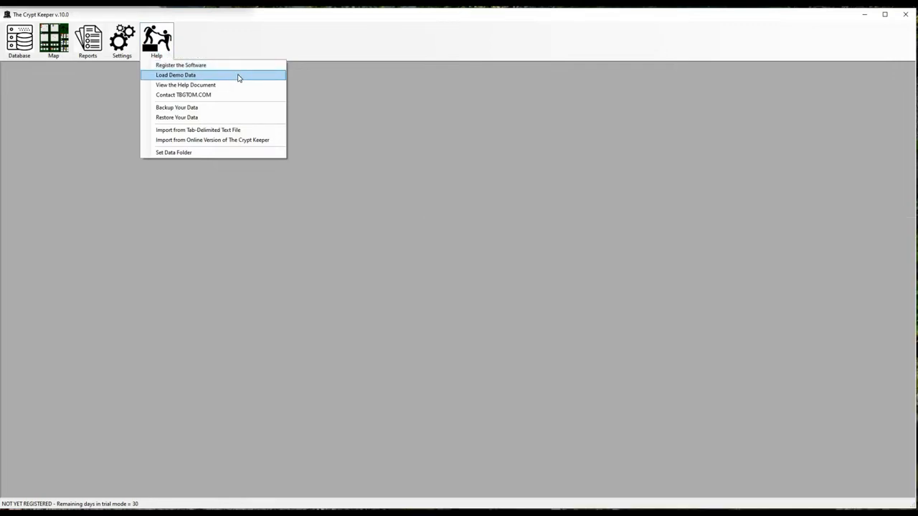
# Step: Load demo data, backing up current data to the Downloads folder and acknowledging completion
pyautogui.click(173, 75)
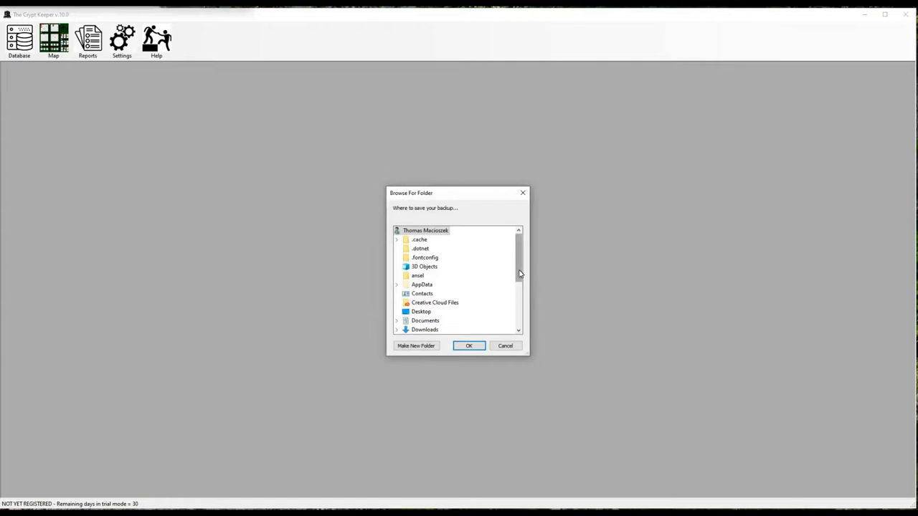
pyautogui.scroll(-3)
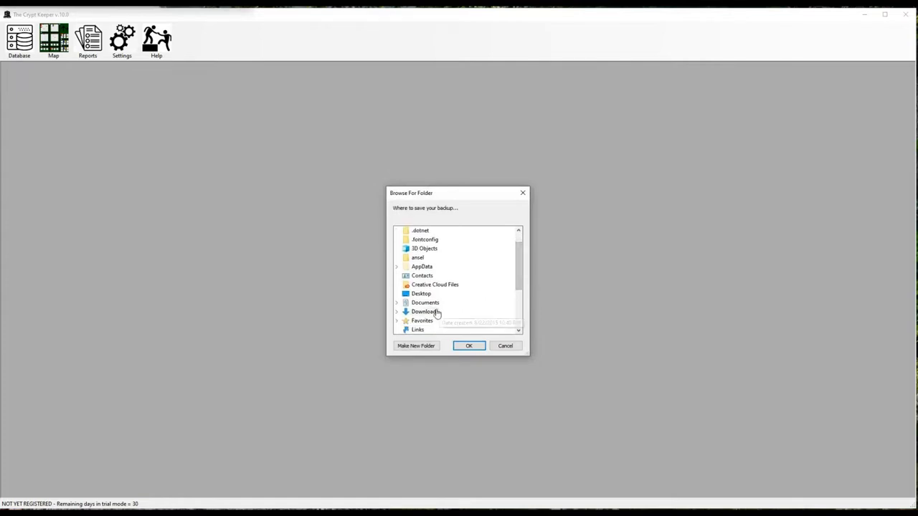
pyautogui.click(424, 312)
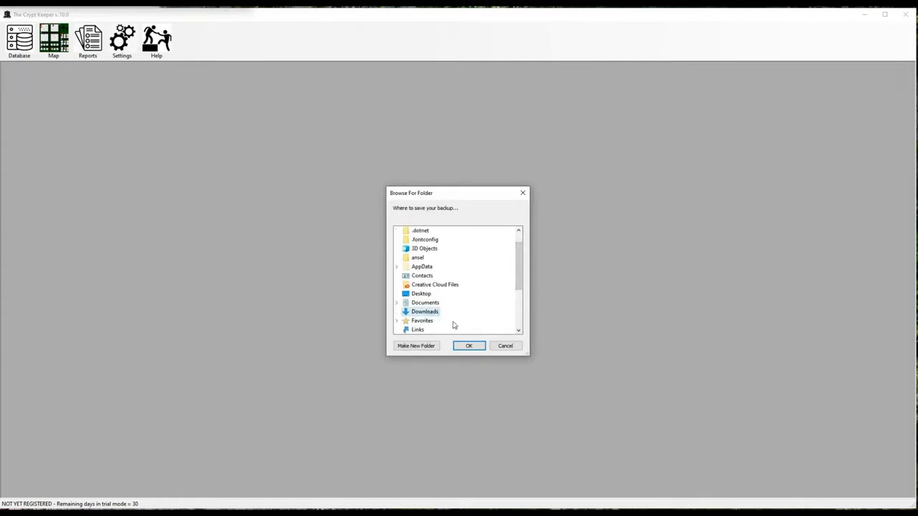
pyautogui.click(469, 346)
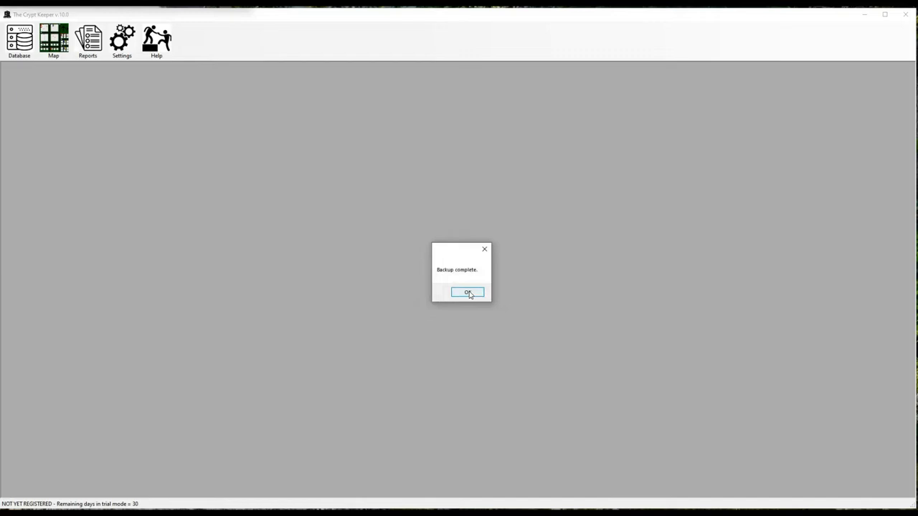
pyautogui.click(468, 292)
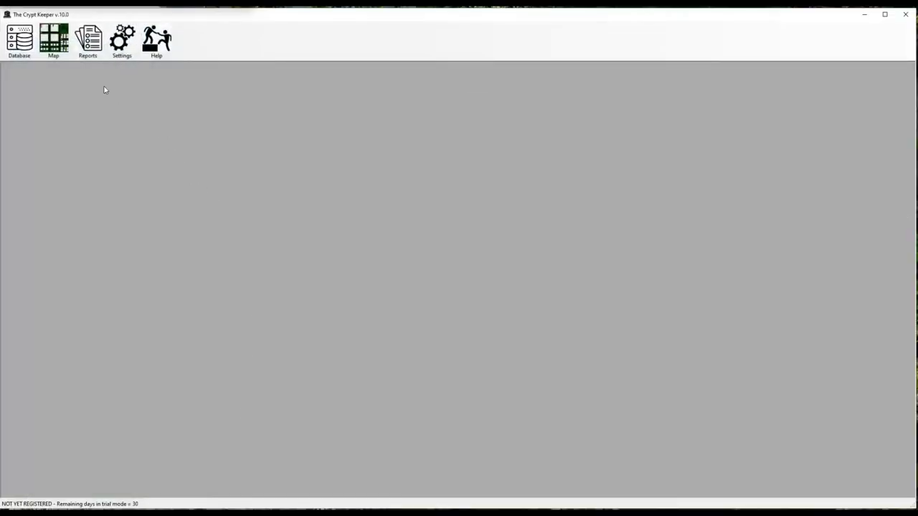
# Step: Open Database > Search Records and request List All Records
pyautogui.click(22, 37)
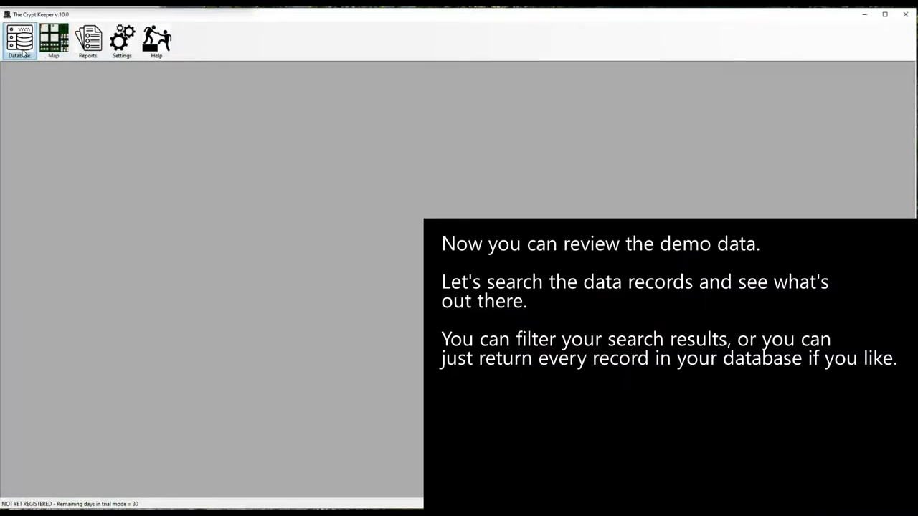
pyautogui.click(17, 37)
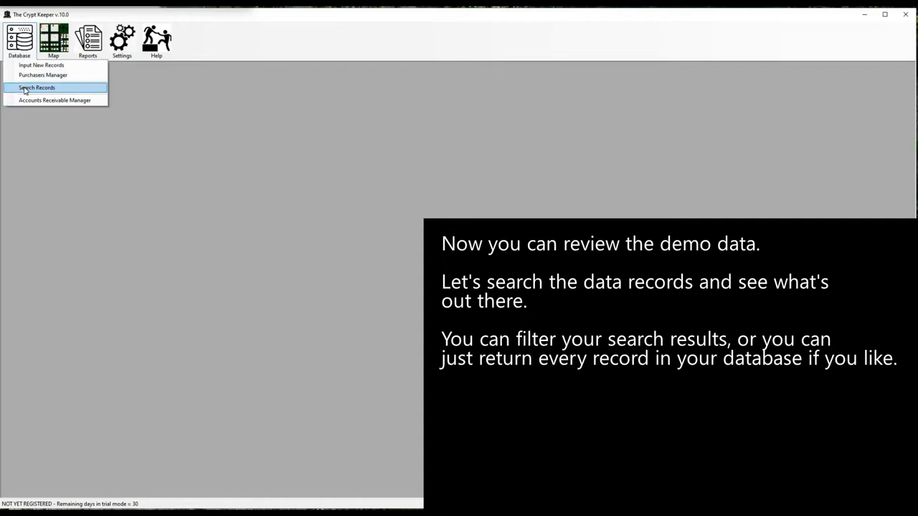
pyautogui.click(34, 88)
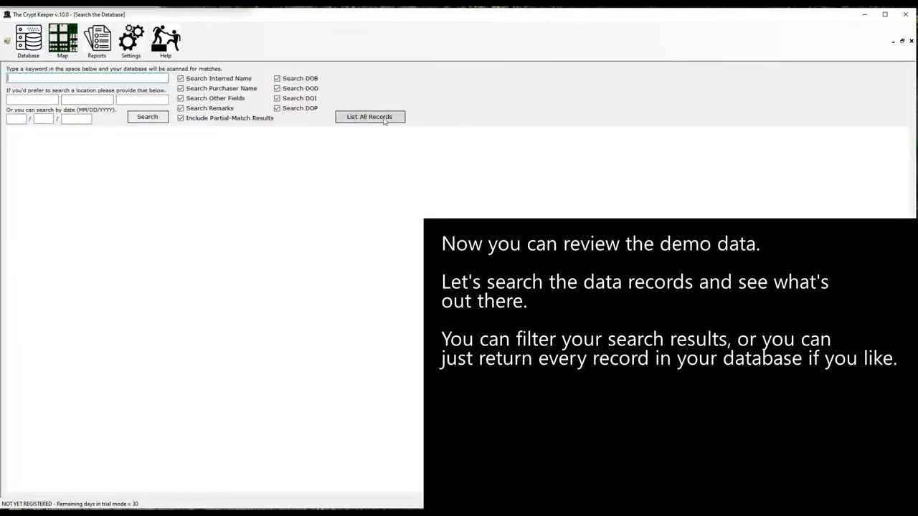
pyautogui.click(370, 117)
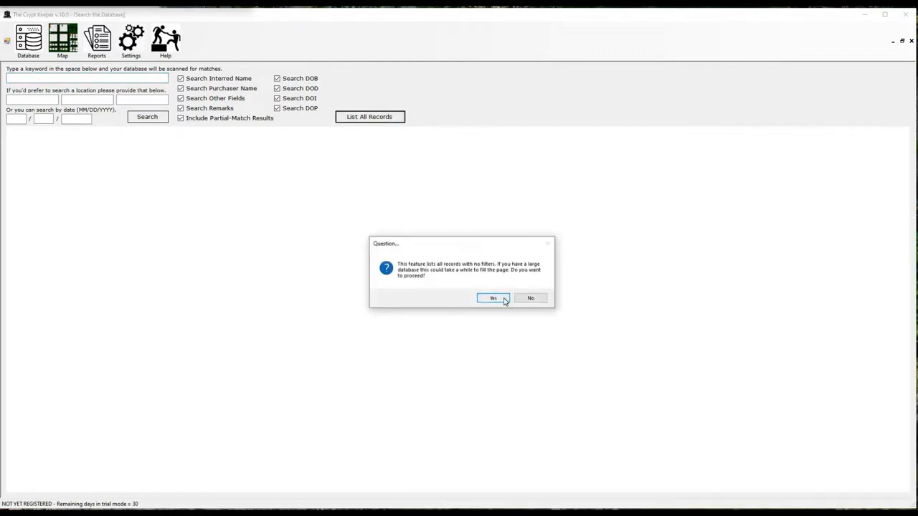
pyautogui.moveTo(502, 300)
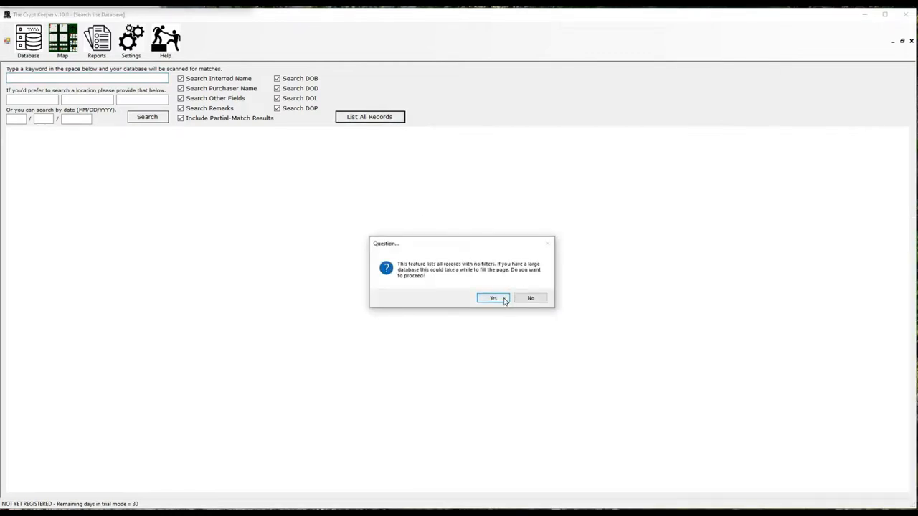
# Step: Confirm listing all 90 demo records in the search results
pyautogui.click(492, 298)
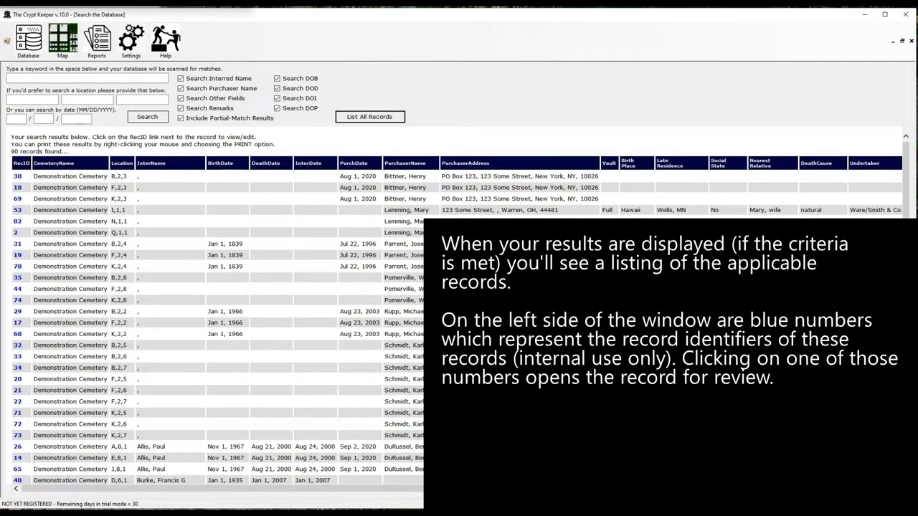
pyautogui.moveTo(331, 312)
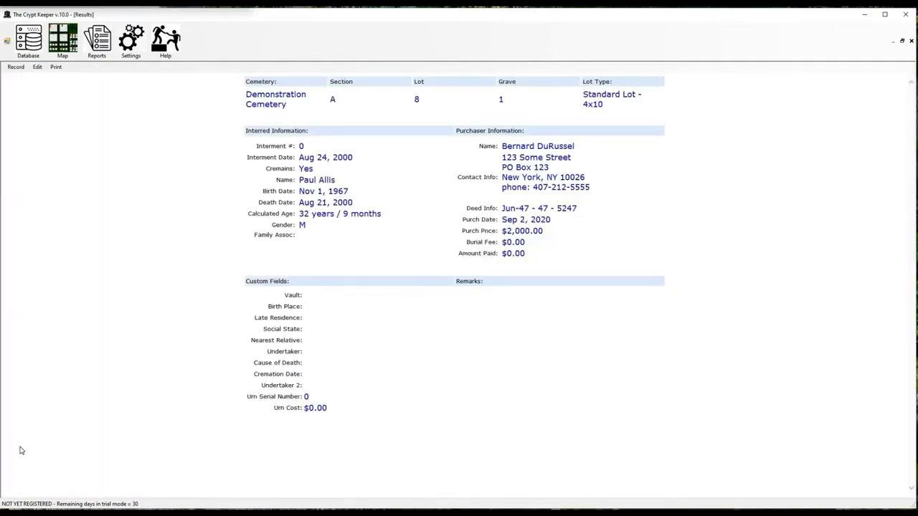
pyautogui.moveTo(94, 404)
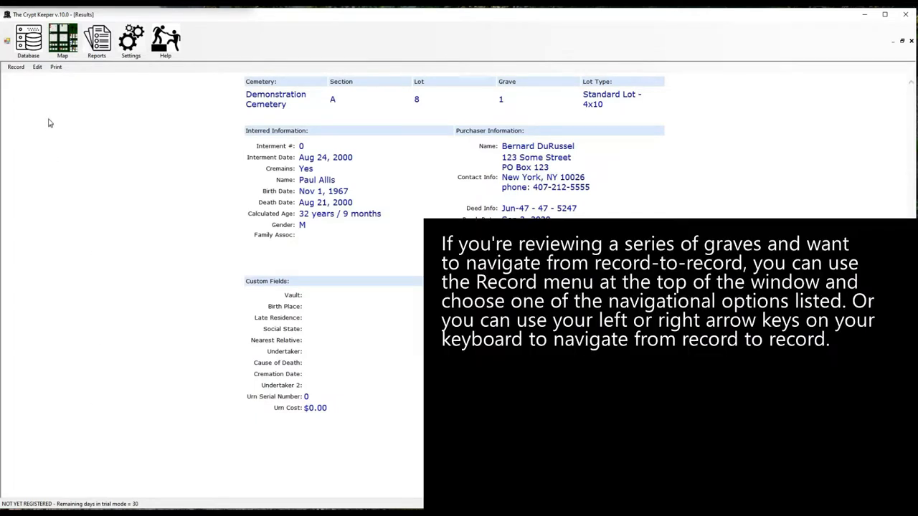
# Step: Step forward through the Record menu to grave record B,2,2
pyautogui.click(13, 69)
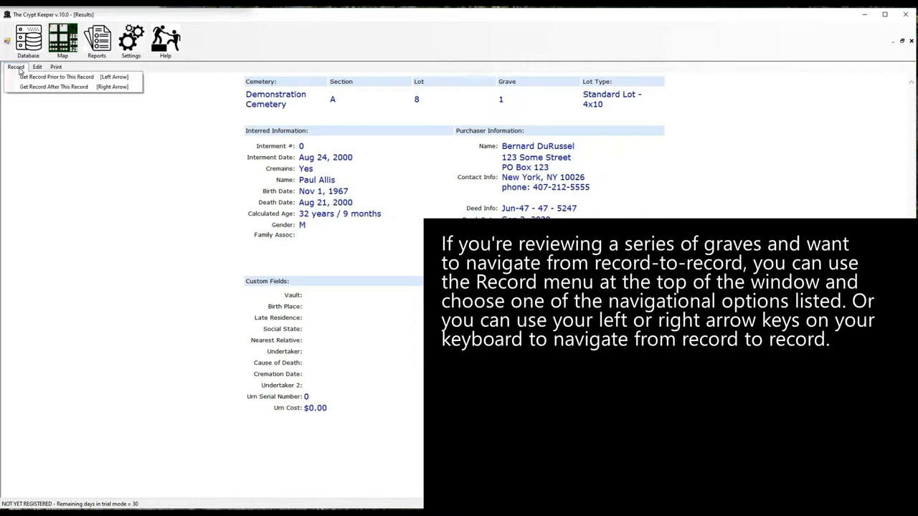
pyautogui.moveTo(71, 74)
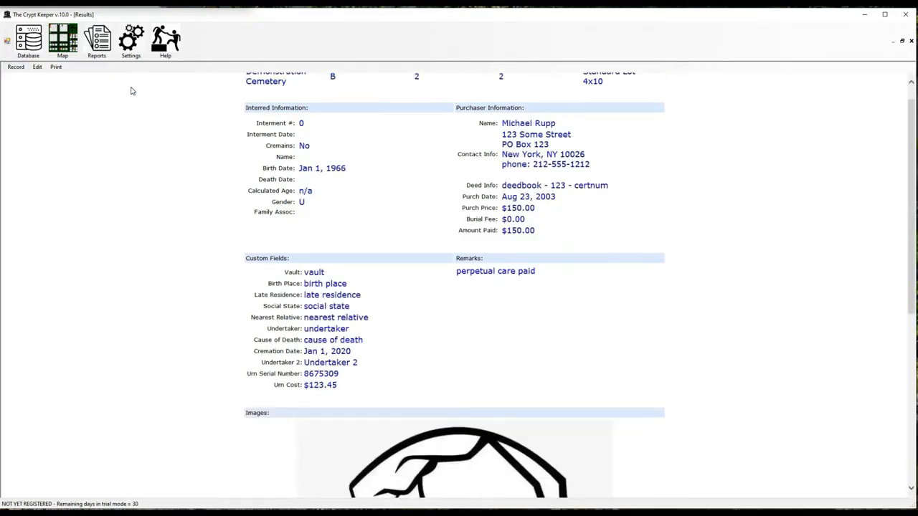
pyautogui.scroll(-3)
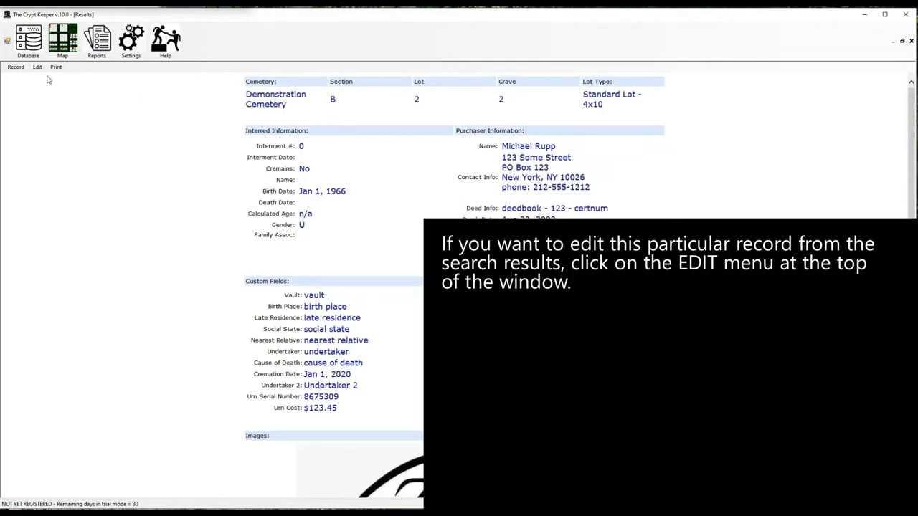
# Step: Put the Section B, Lot 2 grave record into edit mode
pyautogui.click(34, 68)
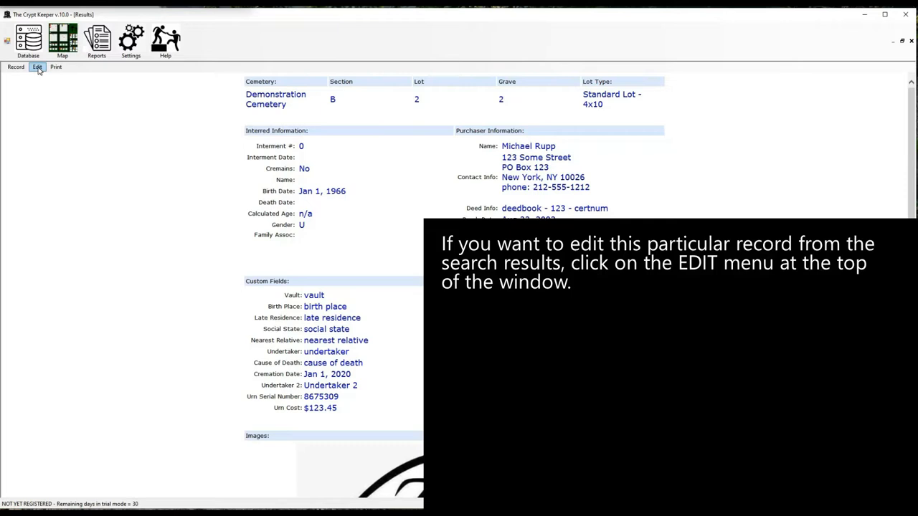
pyautogui.click(37, 68)
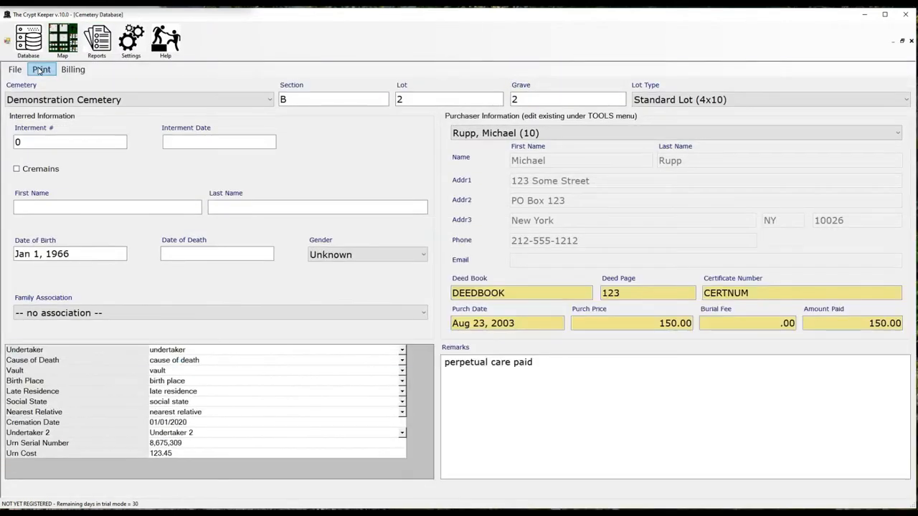
pyautogui.click(10, 71)
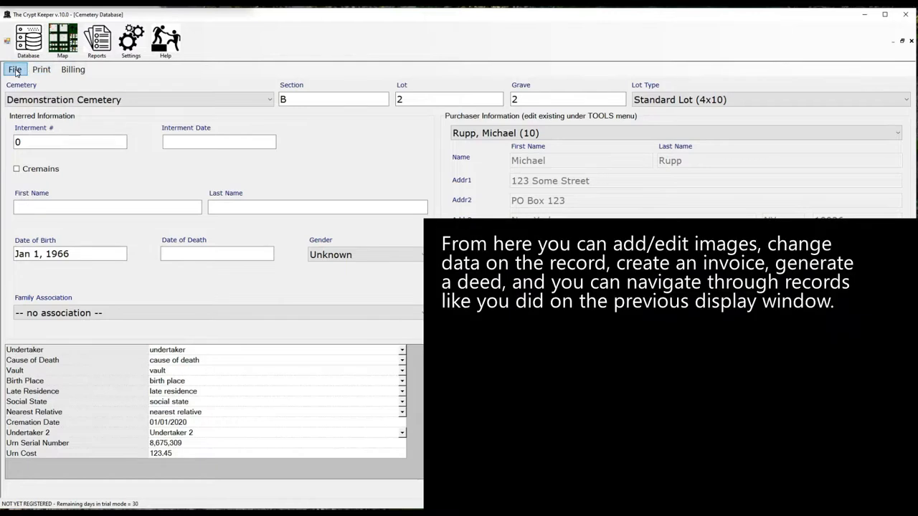
# Step: View the record's attached headstone images and their image management options
pyautogui.click(12, 70)
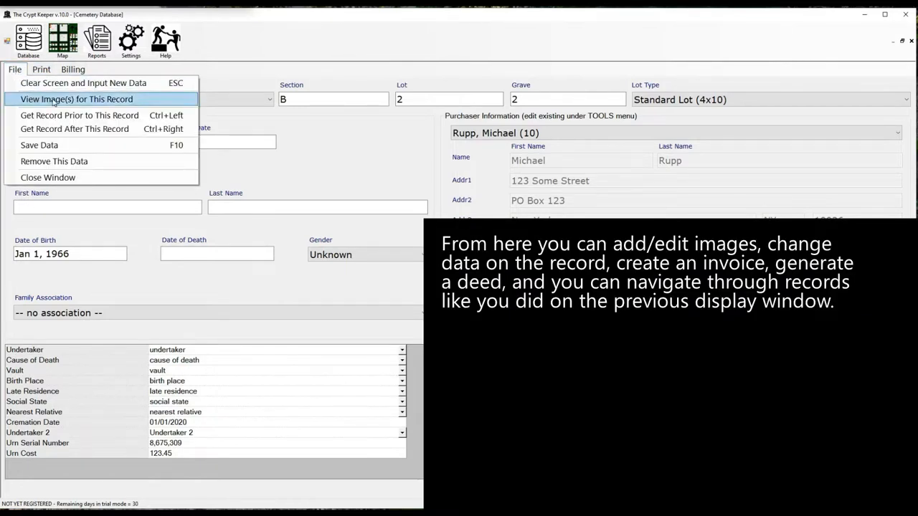
pyautogui.click(76, 99)
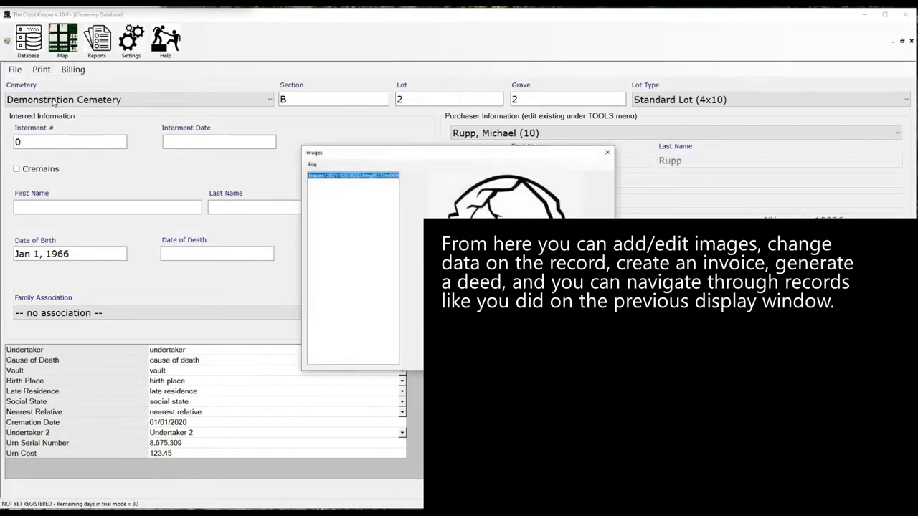
pyautogui.click(312, 165)
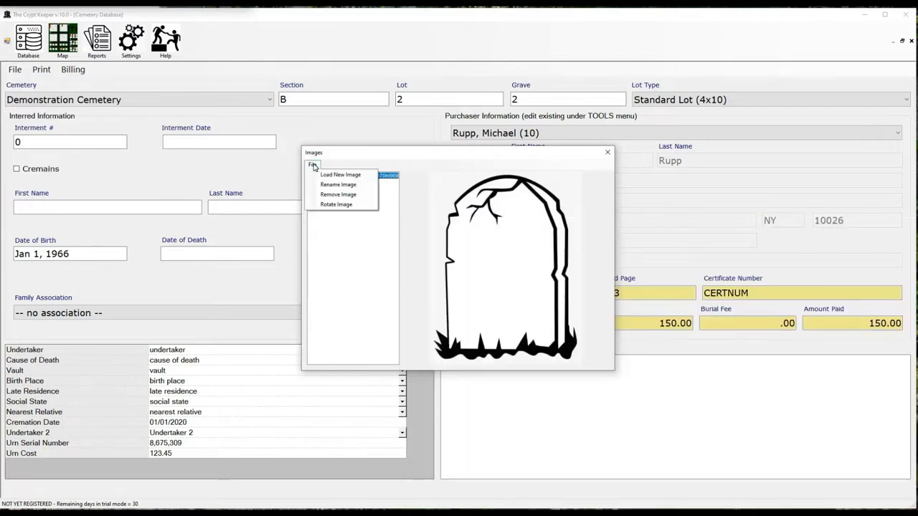
pyautogui.click(13, 70)
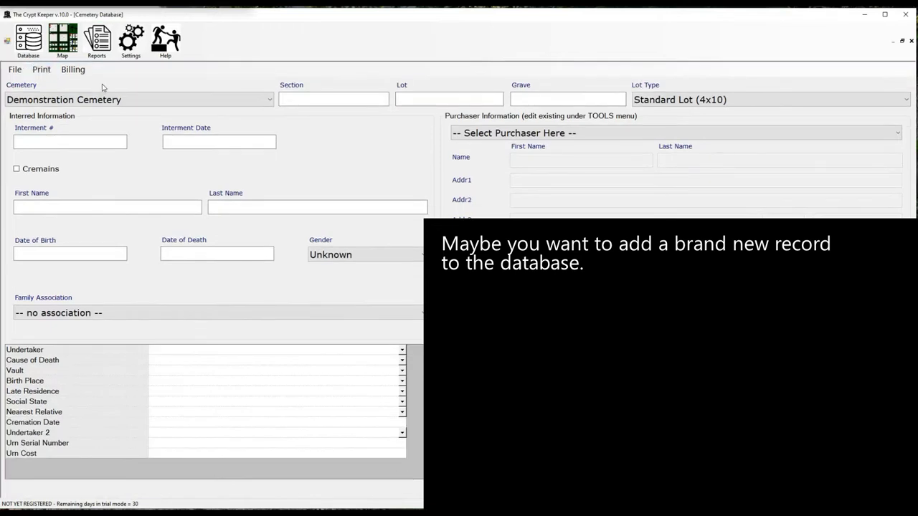
# Step: Give John Doe birth date Sep 21, 1966, death Apr 29, 2007, male gender
pyautogui.write('M')
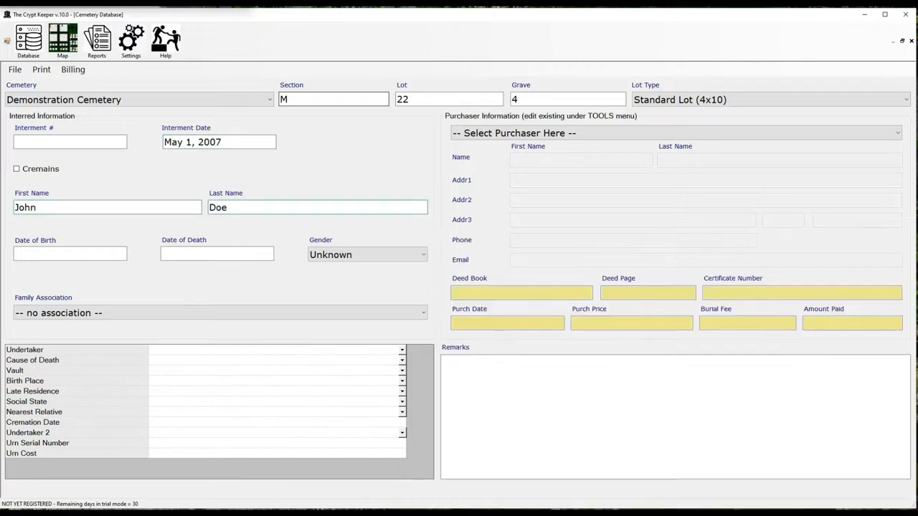
pyautogui.write('Sep 21, 1966')
pyautogui.click(217, 254)
pyautogui.write('Apr 29, 2007')
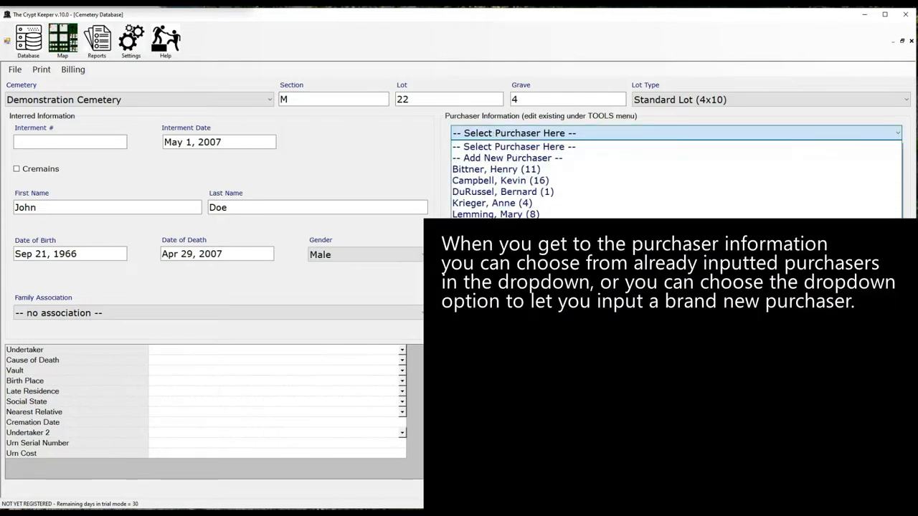
# Step: Add new purchaser Jane Doe with contact details and certificate number CERTNUM
pyautogui.click(509, 158)
pyautogui.write('D')
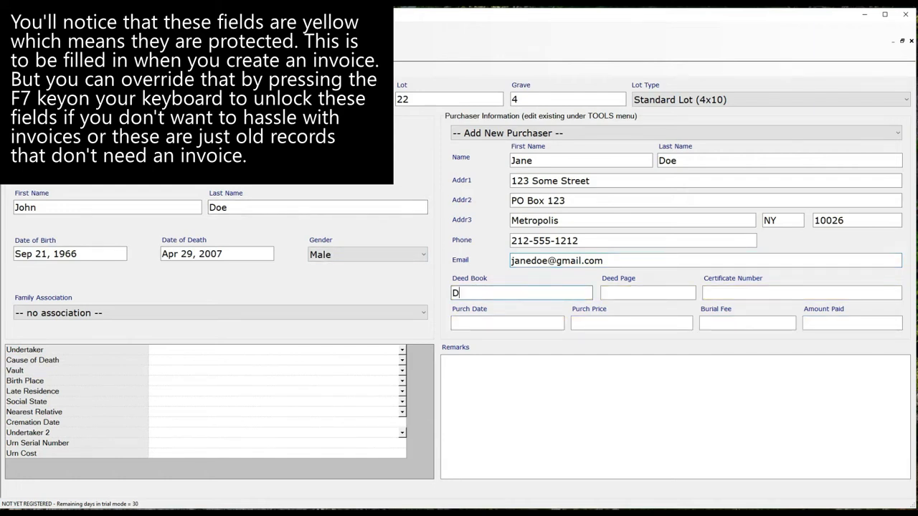
pyautogui.write('CERTNUM')
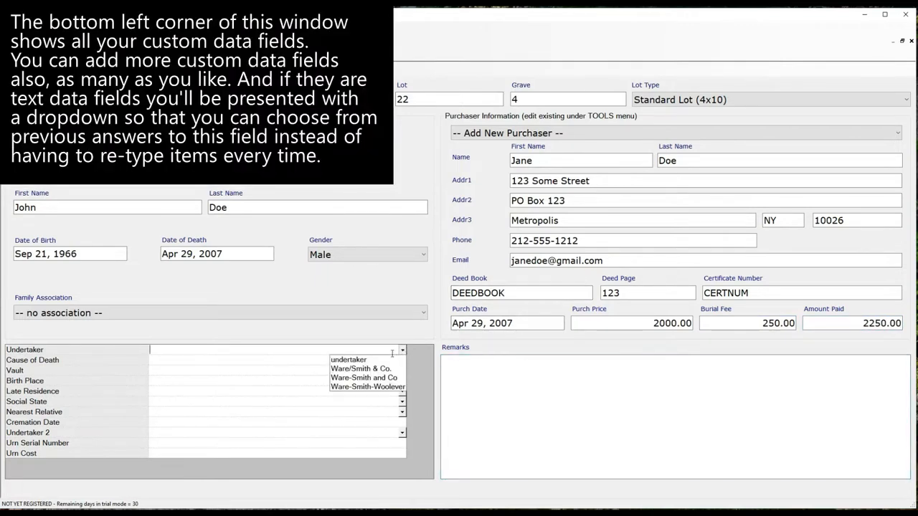
# Step: Set undertaker Ware/Smith & Co. and autocomplete cause of death Motorcycle Accident from 'Mot'
pyautogui.click(360, 368)
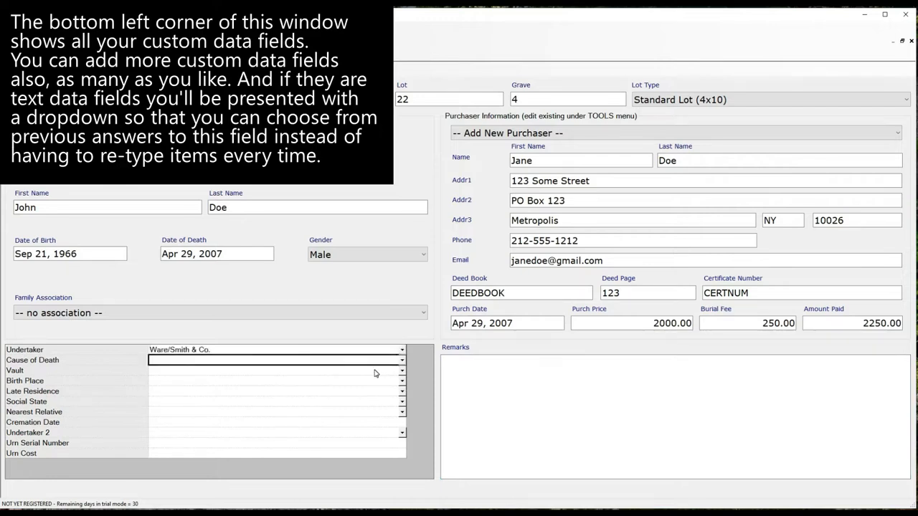
pyautogui.click(402, 361)
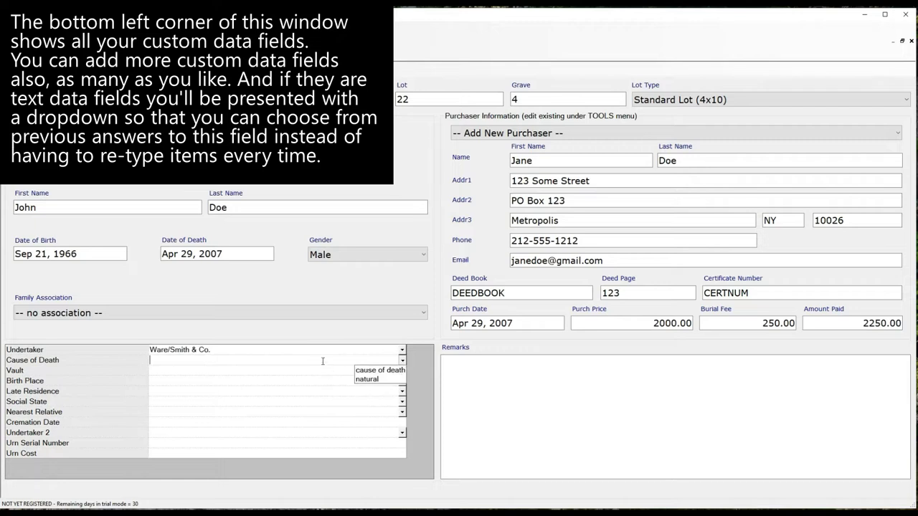
pyautogui.write('Motorcycle Accident')
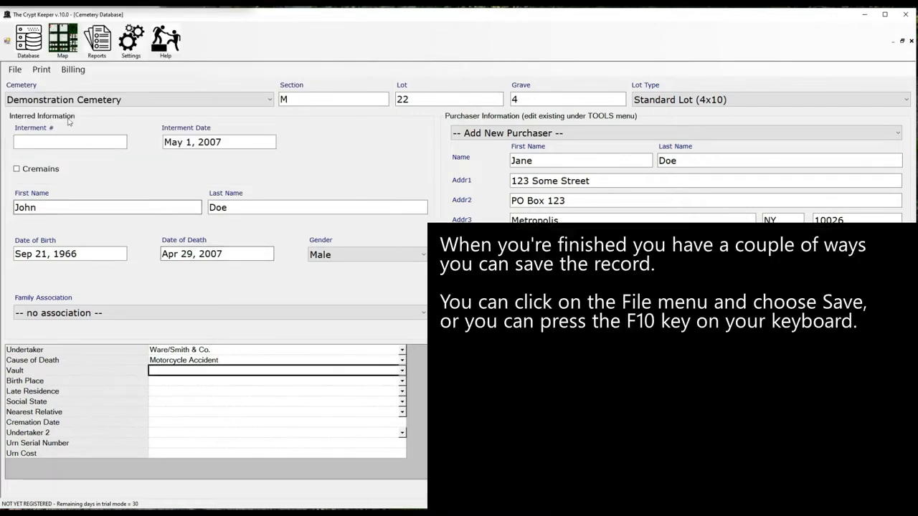
# Step: Save John Doe's grave record with File > Save Data (F10)
pyautogui.click(11, 71)
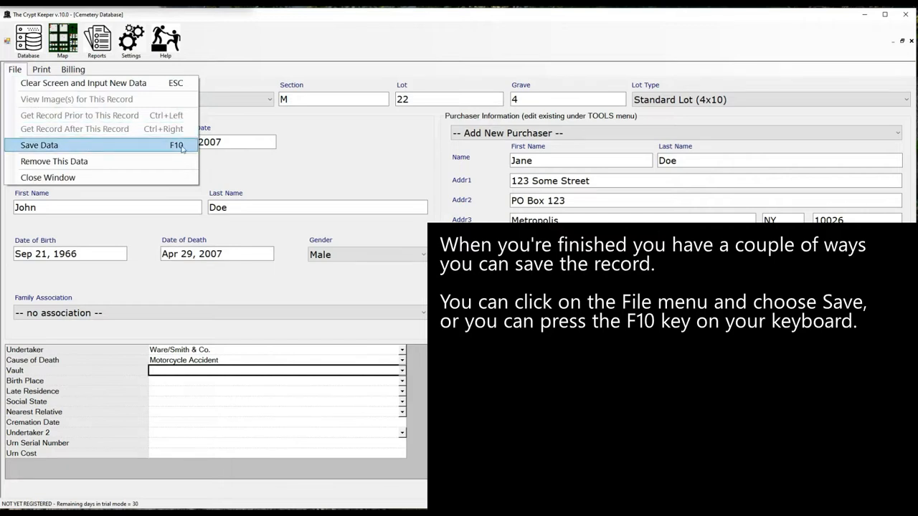
pyautogui.moveTo(188, 148)
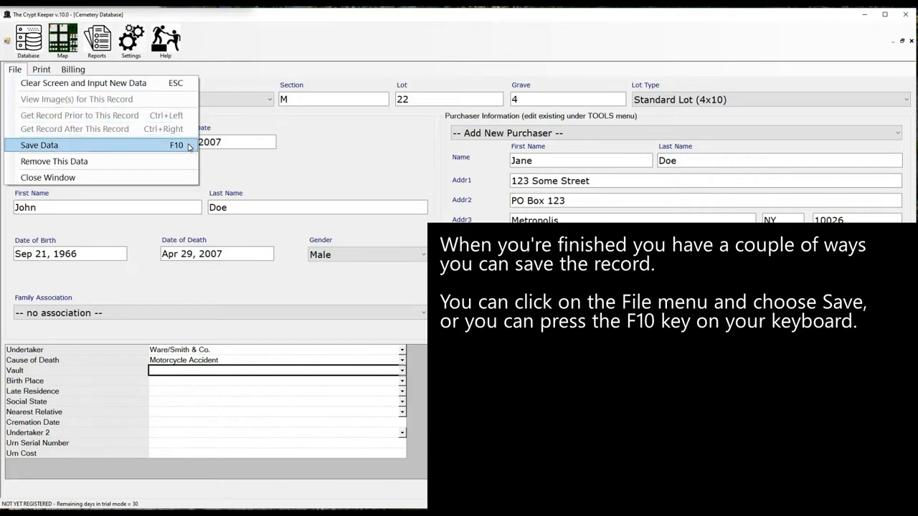
pyautogui.click(39, 145)
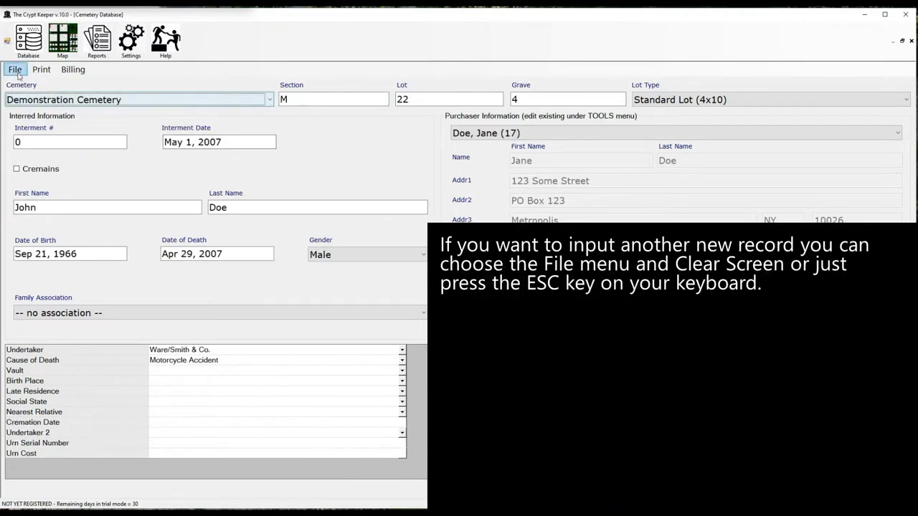
pyautogui.click(13, 70)
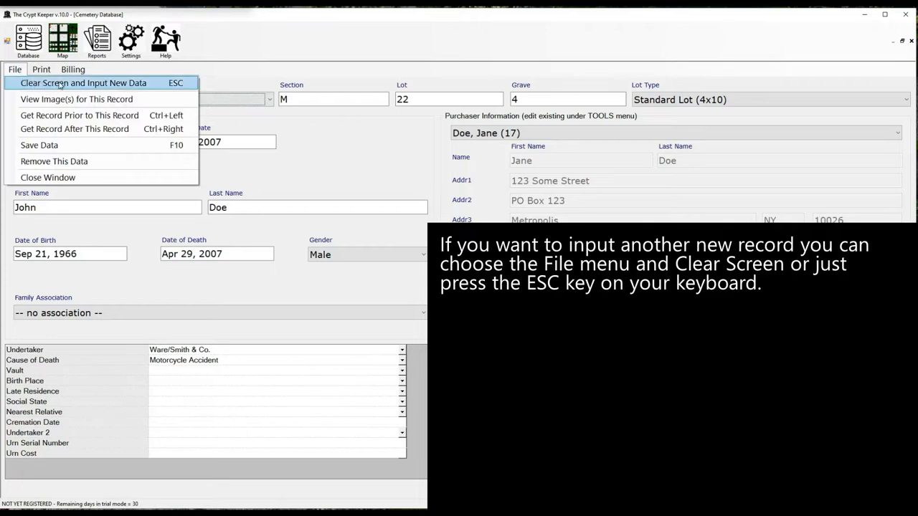
pyautogui.moveTo(190, 85)
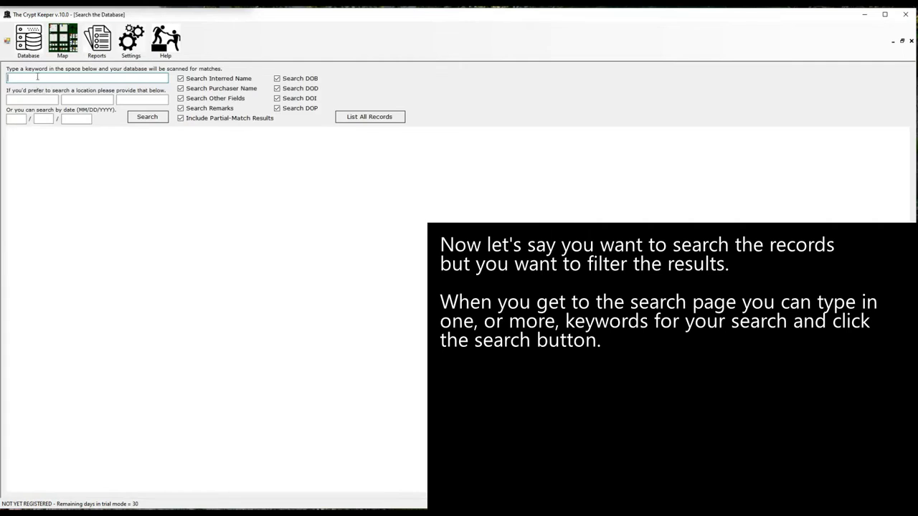
# Step: Search the records for 'doe' and view John Doe's grave record with Jane Doe's purchaser details
pyautogui.write('doe')
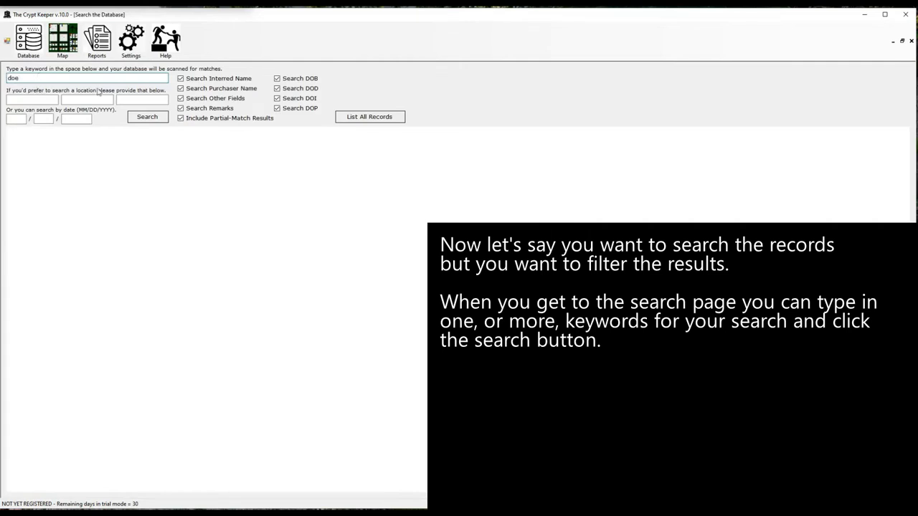
pyautogui.click(147, 117)
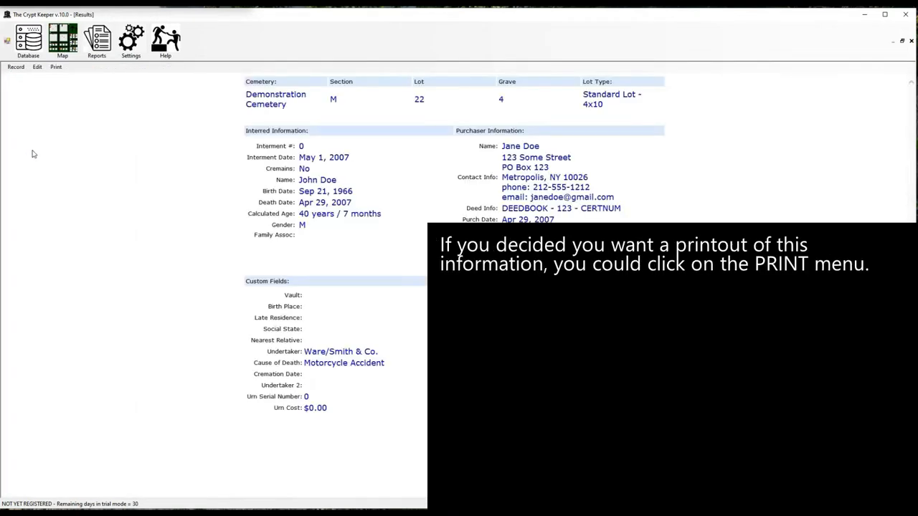
pyautogui.click(56, 69)
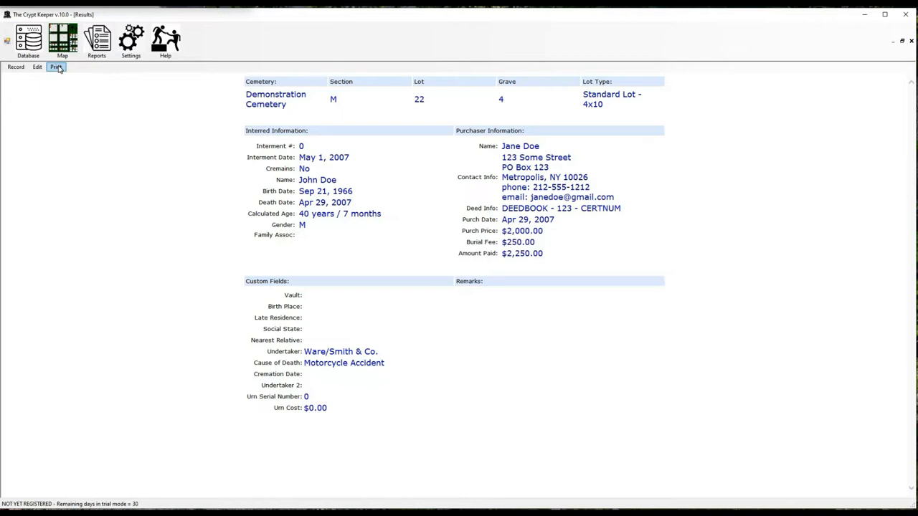
pyautogui.click(56, 69)
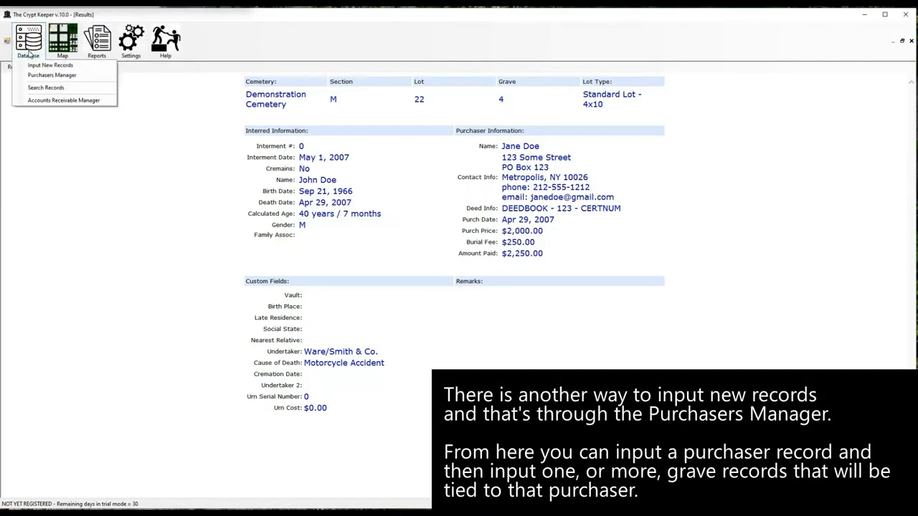
pyautogui.moveTo(52, 75)
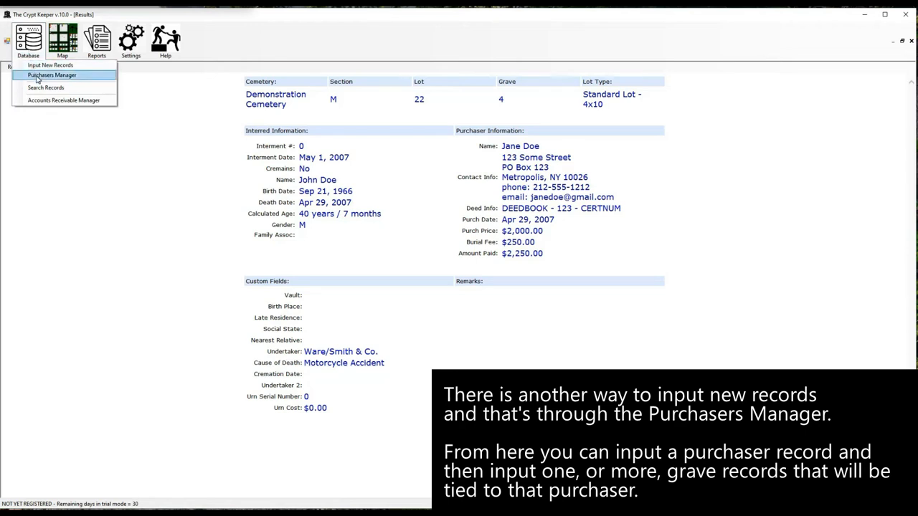
# Step: Review Jane Doe's two linked grave records in the Purchasers Manager, then close it
pyautogui.click(57, 75)
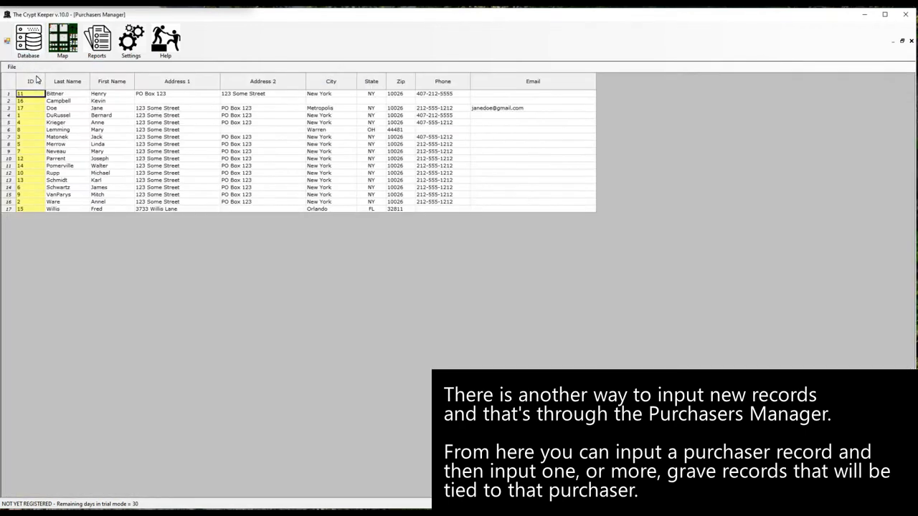
pyautogui.moveTo(68, 119)
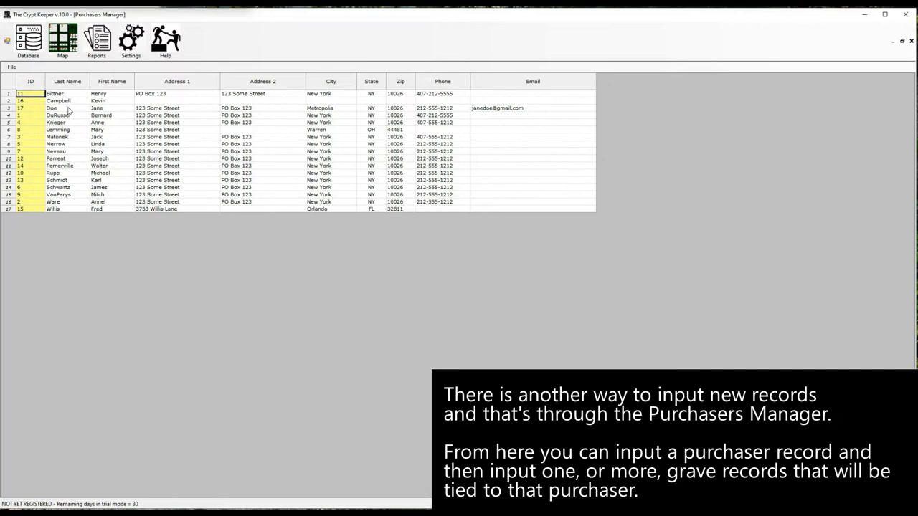
pyautogui.click(66, 109)
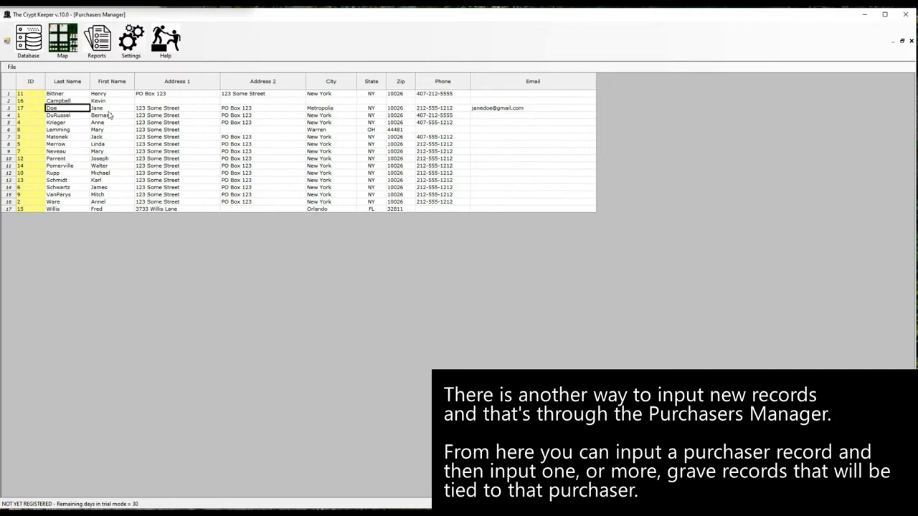
pyautogui.click(10, 67)
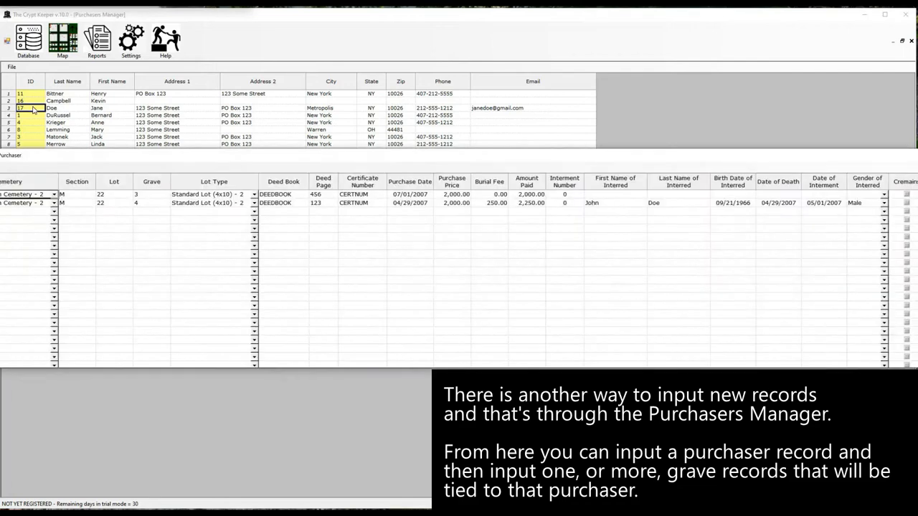
pyautogui.click(27, 37)
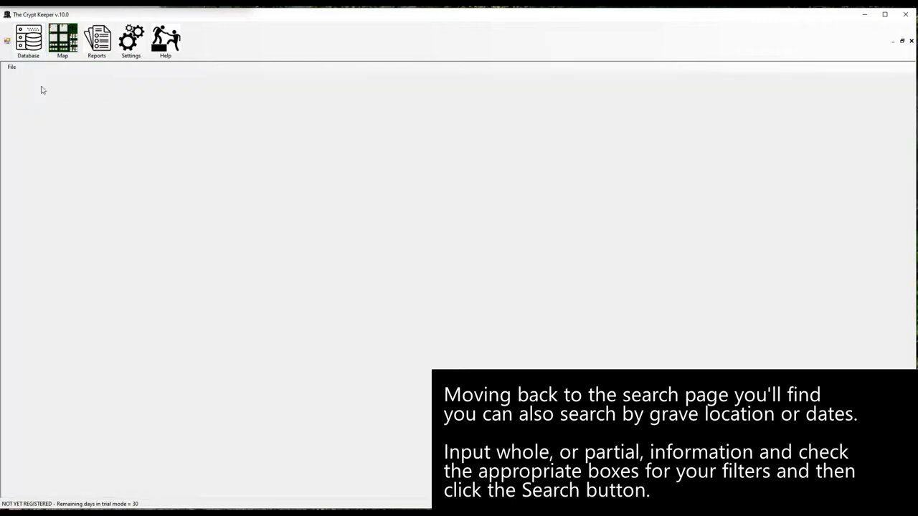
# Step: Search grave records by location for section M, lot 22
pyautogui.click(31, 35)
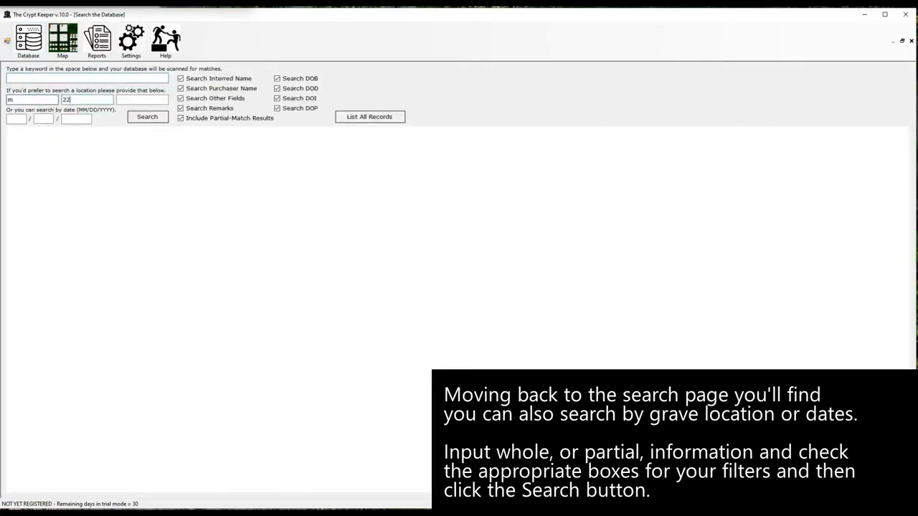
pyautogui.click(147, 117)
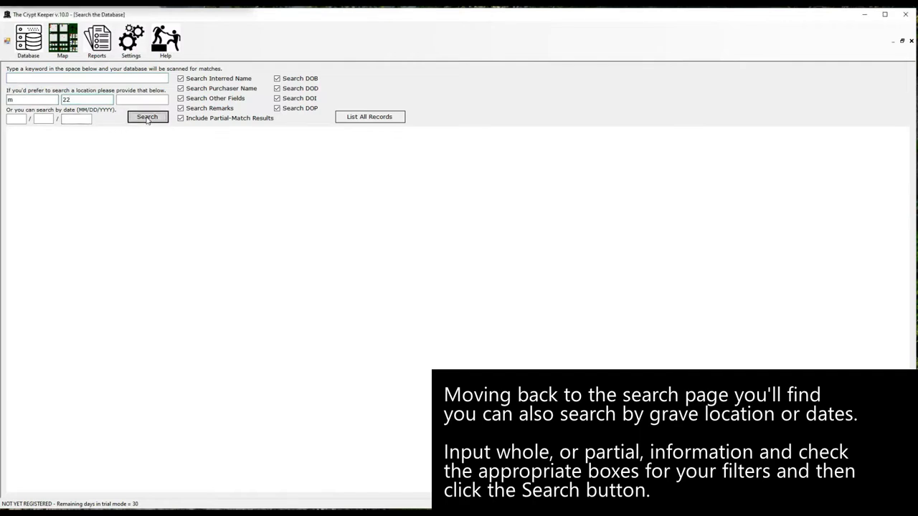
pyautogui.click(147, 117)
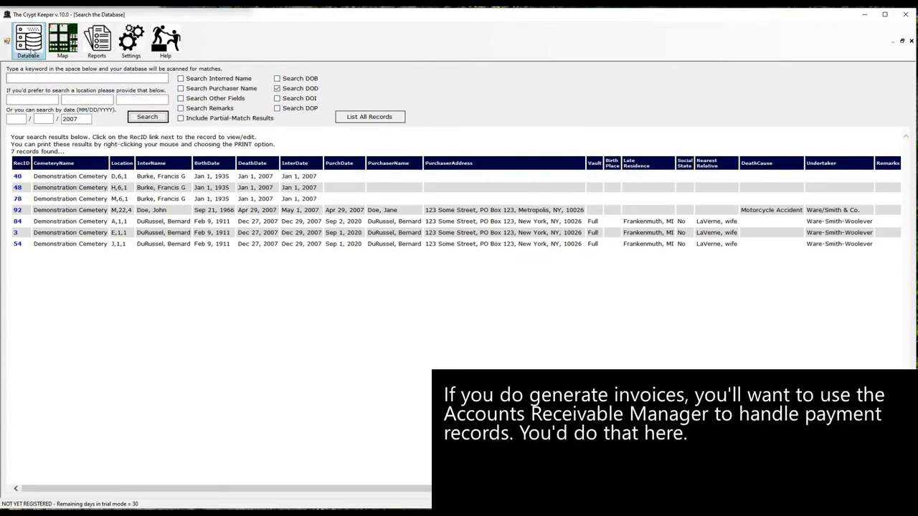
pyautogui.click(30, 37)
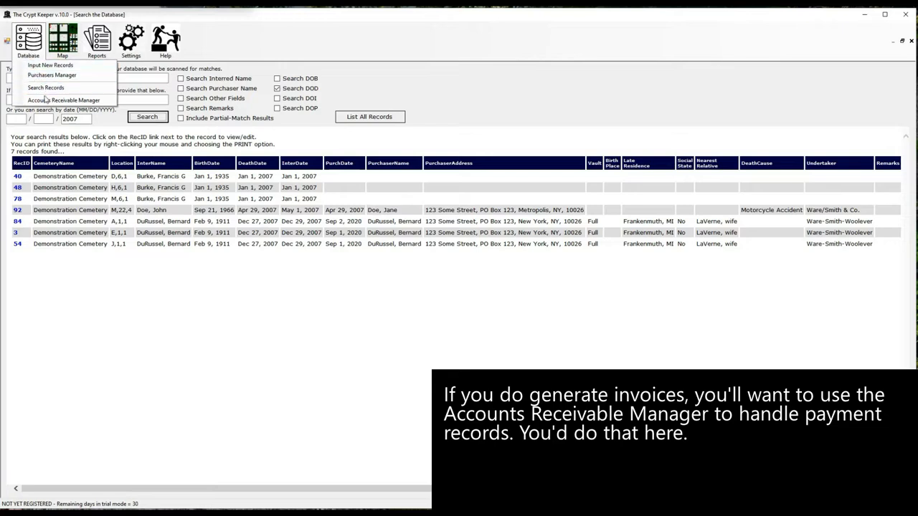
pyautogui.moveTo(63, 100)
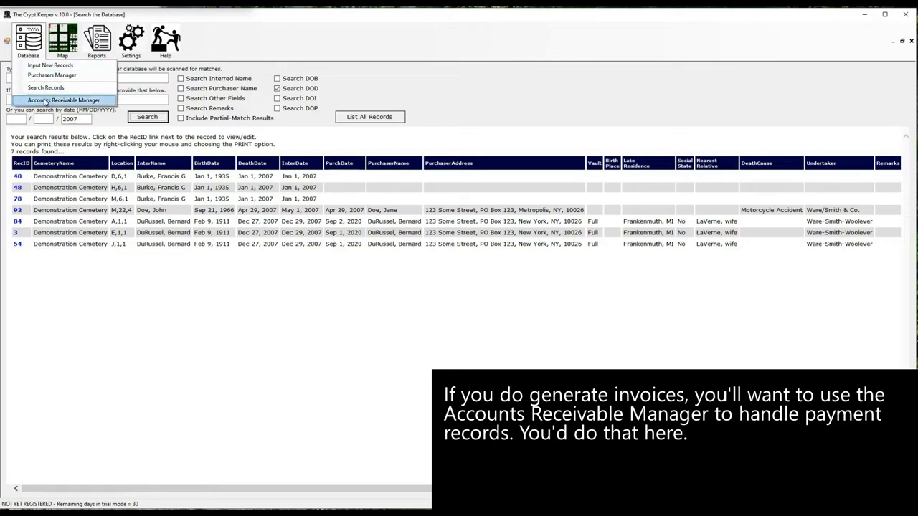
pyautogui.click(61, 99)
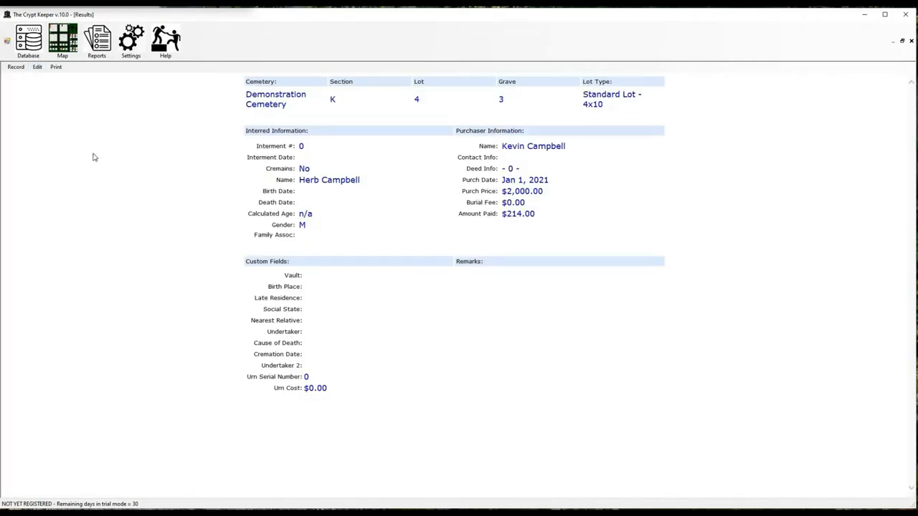
# Step: Open Edit Map to show the demo cemetery's sections, lots and streets grid
pyautogui.click(64, 39)
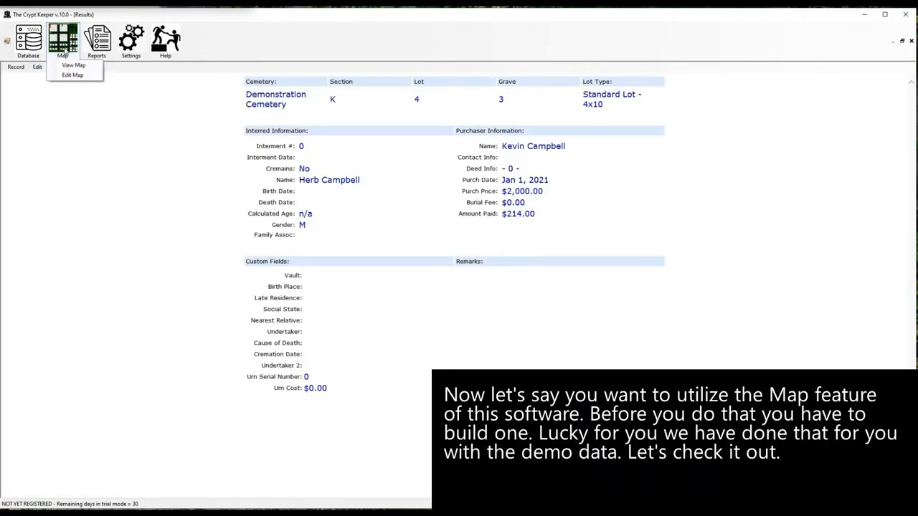
pyautogui.moveTo(74, 84)
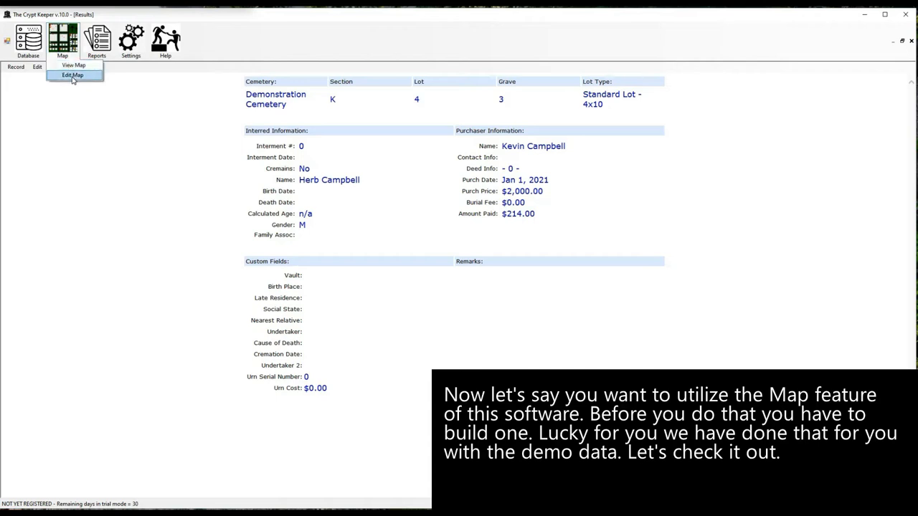
pyautogui.click(75, 73)
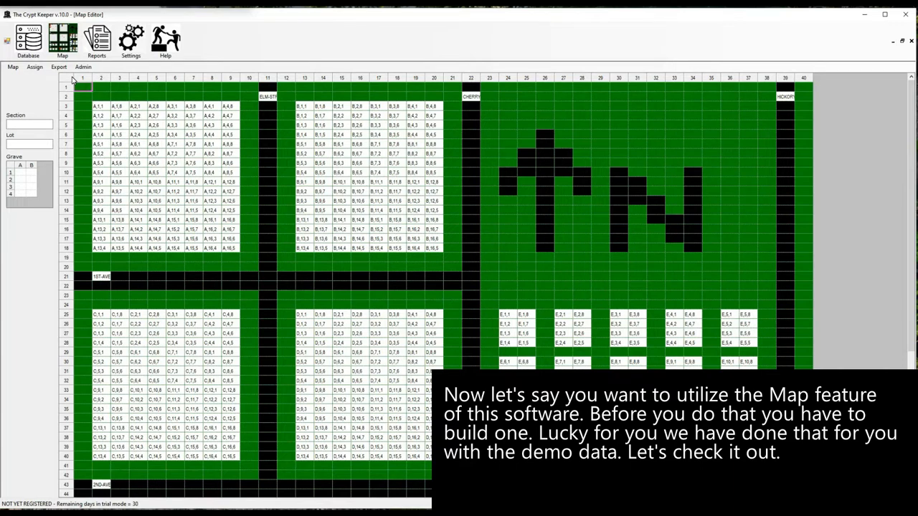
pyautogui.moveTo(236, 148)
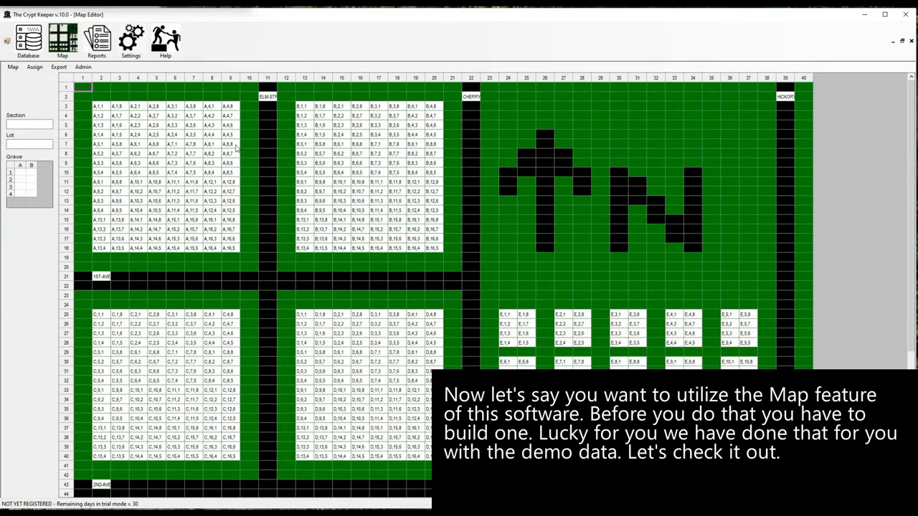
pyautogui.moveTo(148, 136)
pyautogui.write('M,22,4')
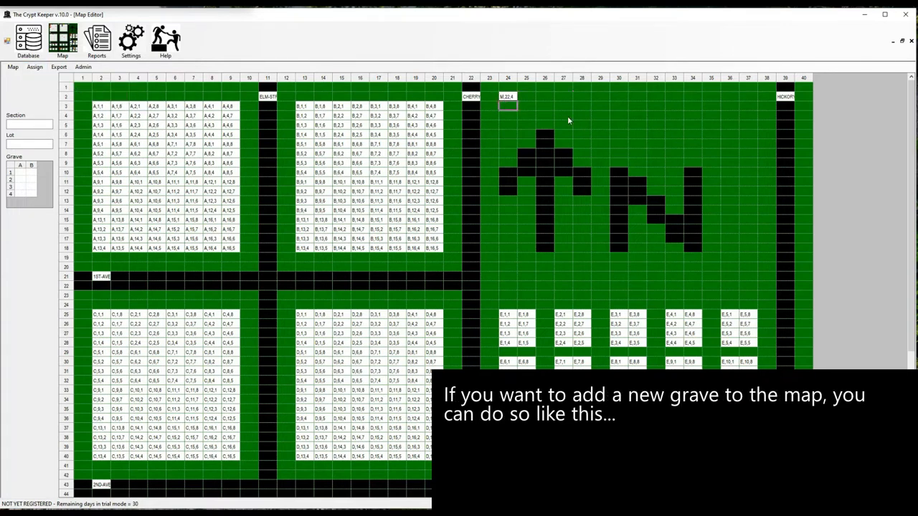
# Step: Check grave M,22,3 and its Jane Doe record on the interactive map, then resume editing
pyautogui.click(66, 39)
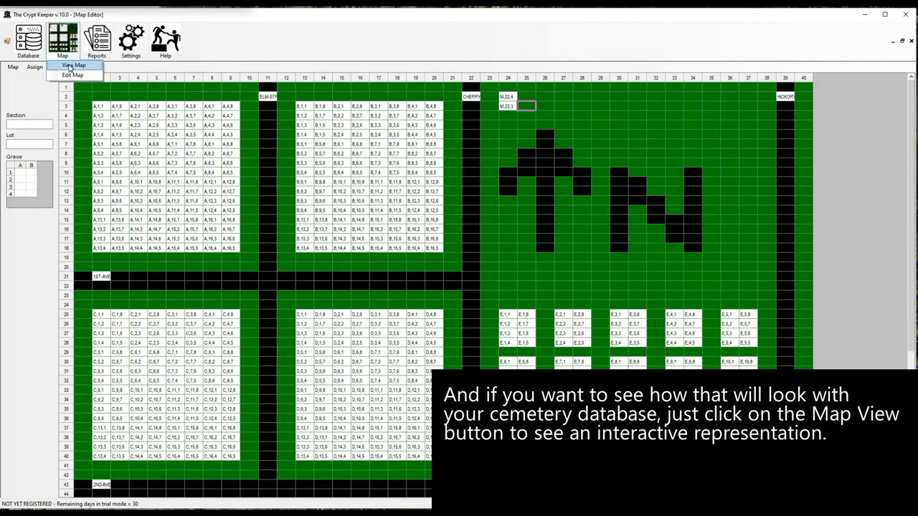
pyautogui.click(72, 69)
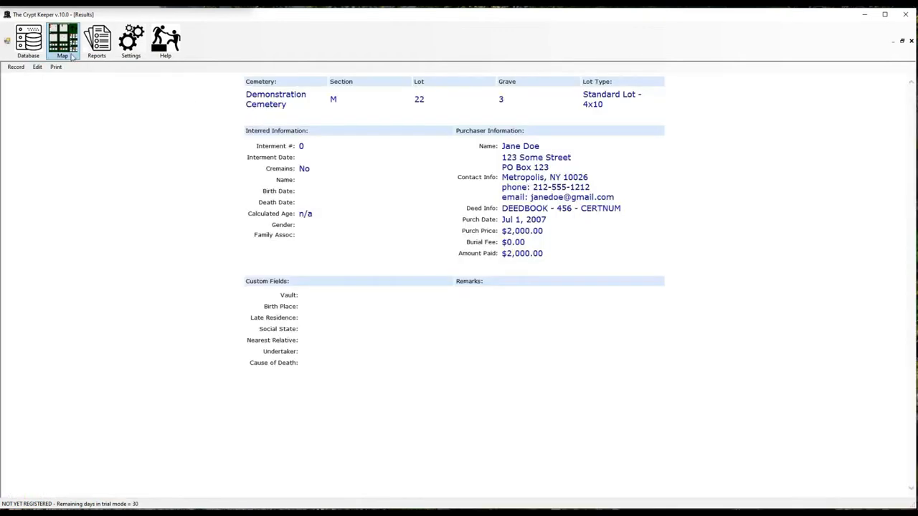
pyautogui.click(63, 36)
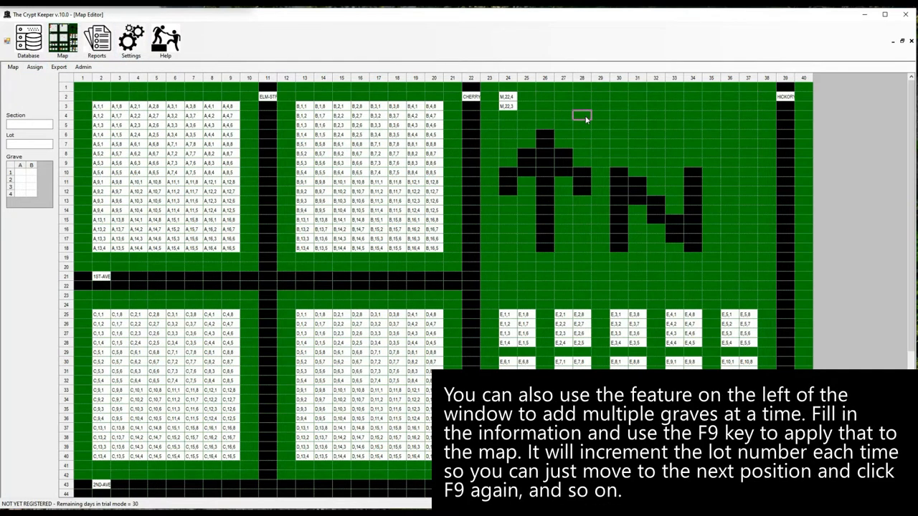
pyautogui.moveTo(542, 100)
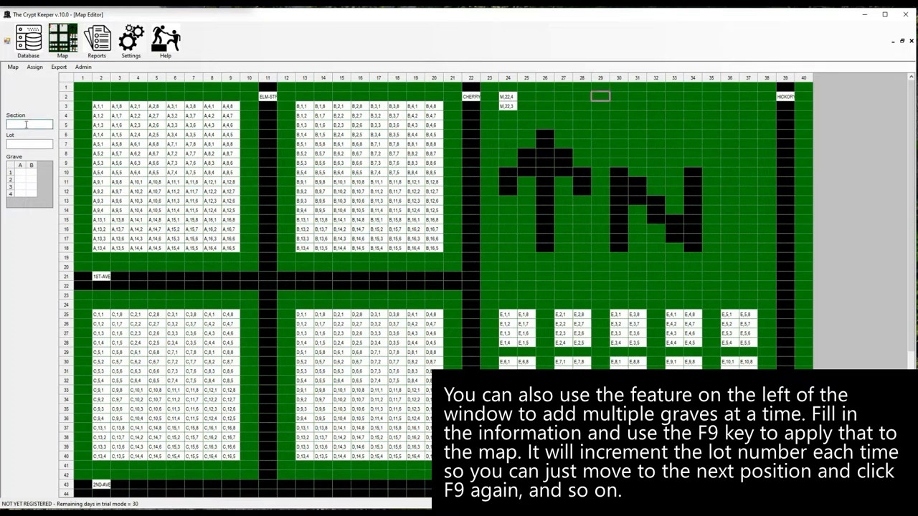
pyautogui.write('M')
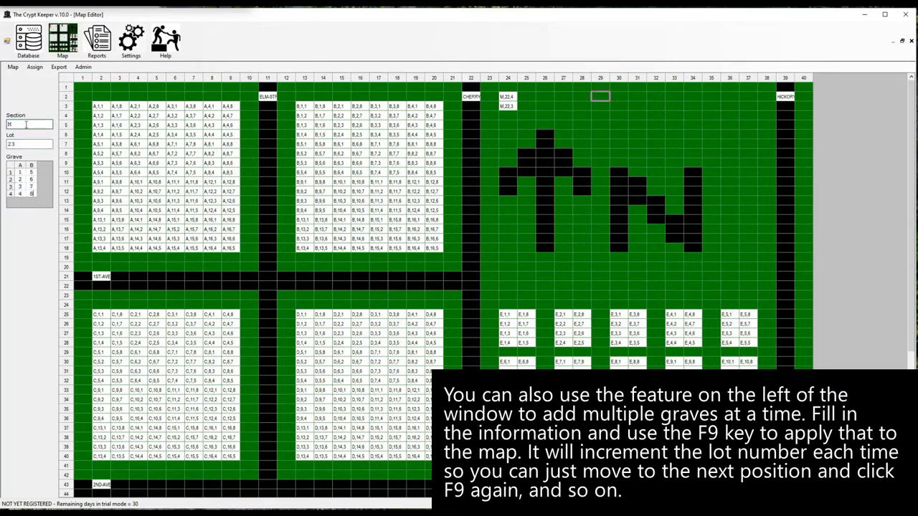
pyautogui.click(34, 70)
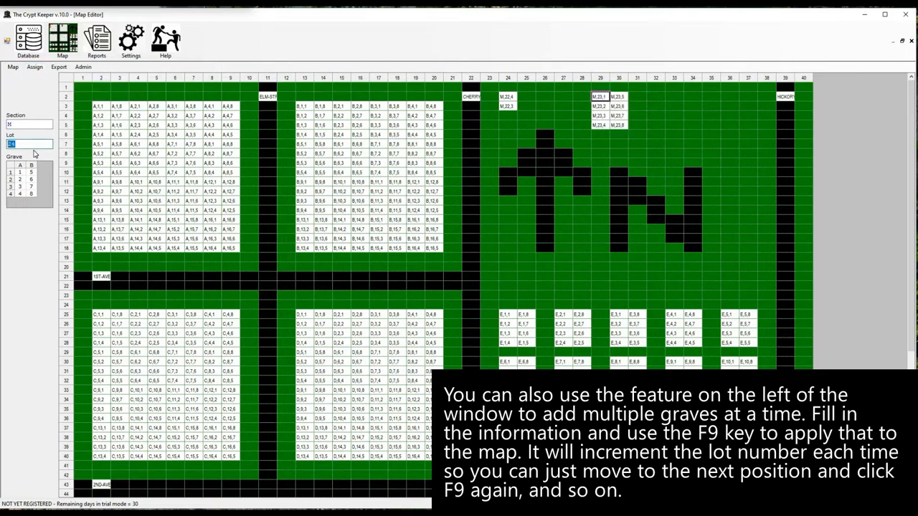
pyautogui.press('F9')
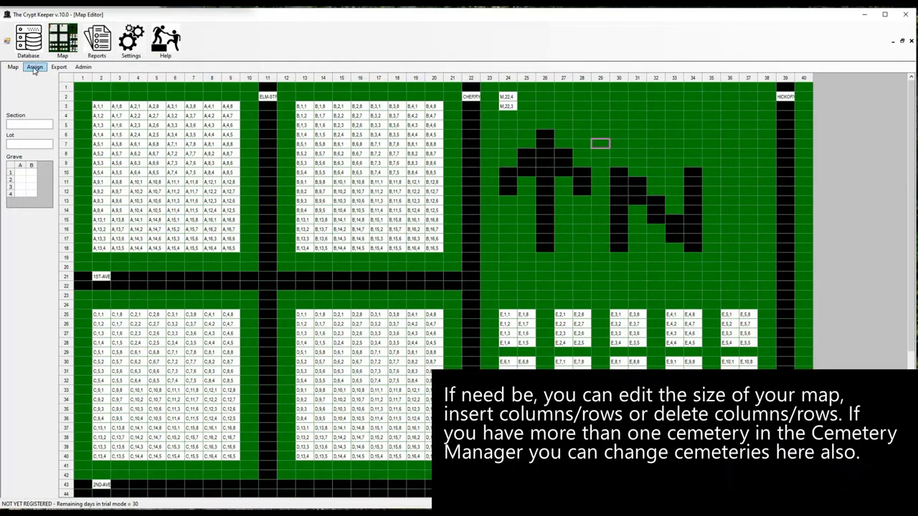
# Step: Browse the Map and Assign menus, leaving Export open to save online application data
pyautogui.click(9, 67)
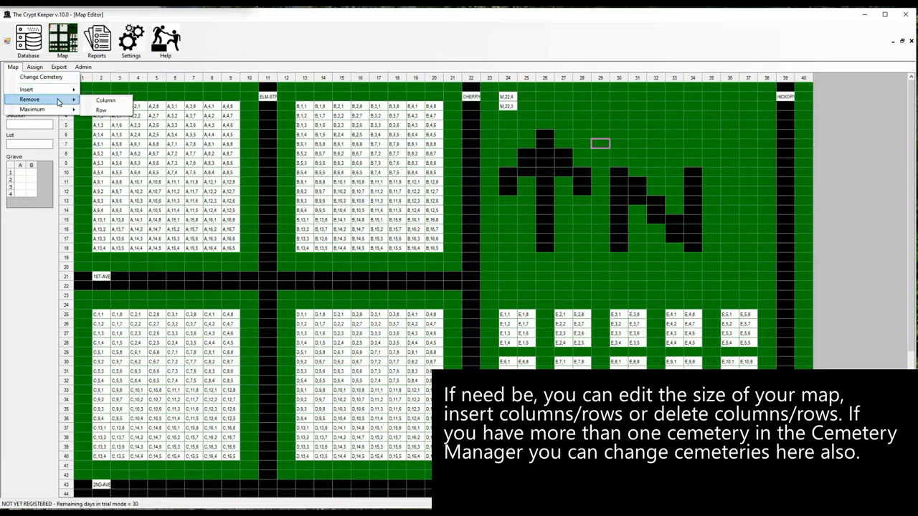
pyautogui.click(39, 66)
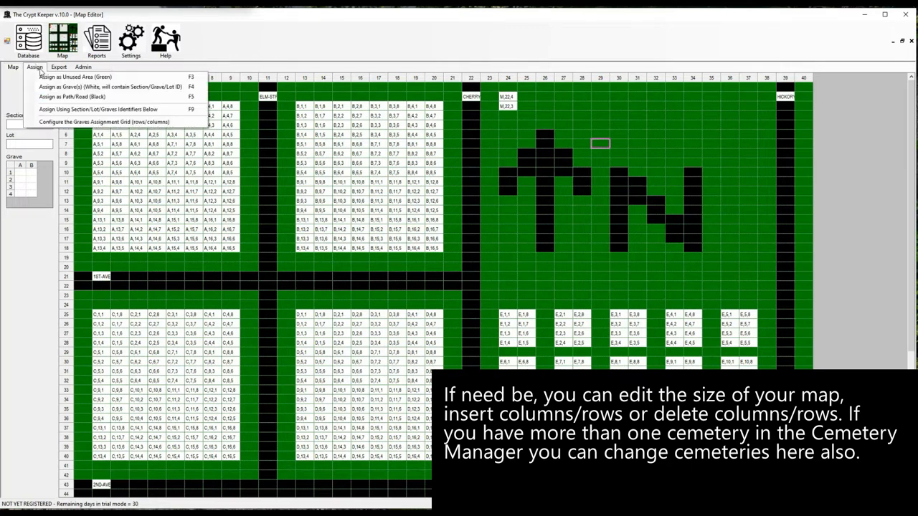
pyautogui.click(58, 76)
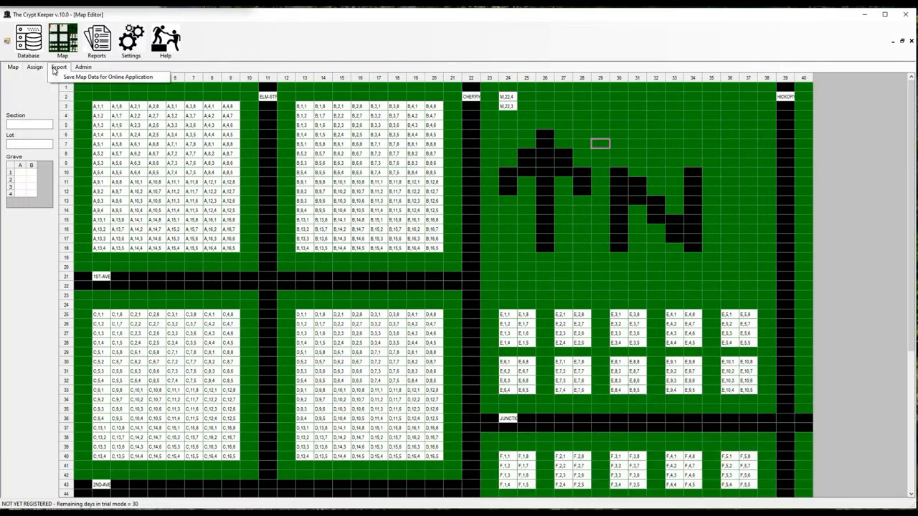
# Step: Run the Standard List Interred by Location report, view print options, and return to standard reports
pyautogui.click(93, 37)
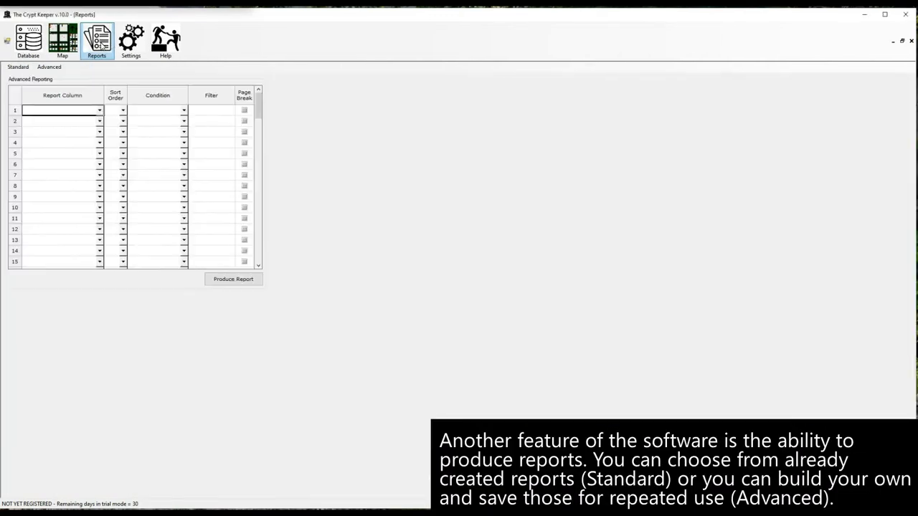
pyautogui.click(17, 67)
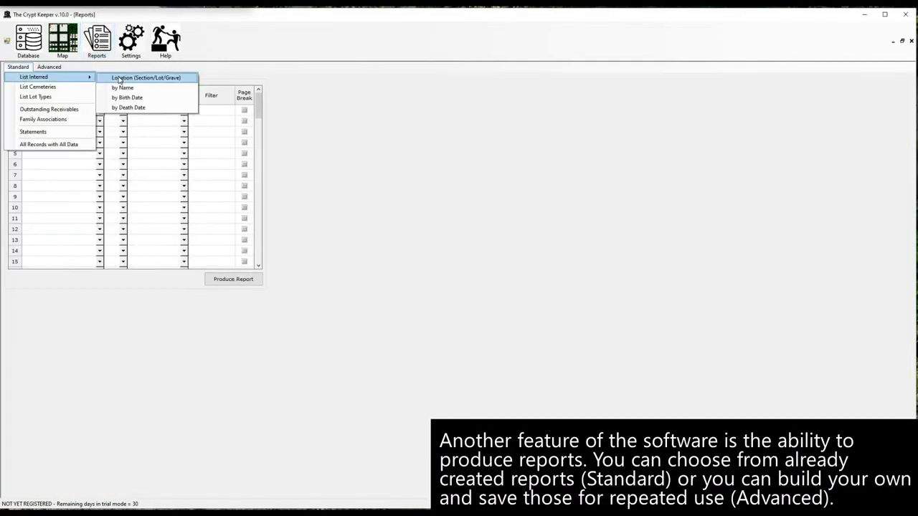
pyautogui.click(149, 77)
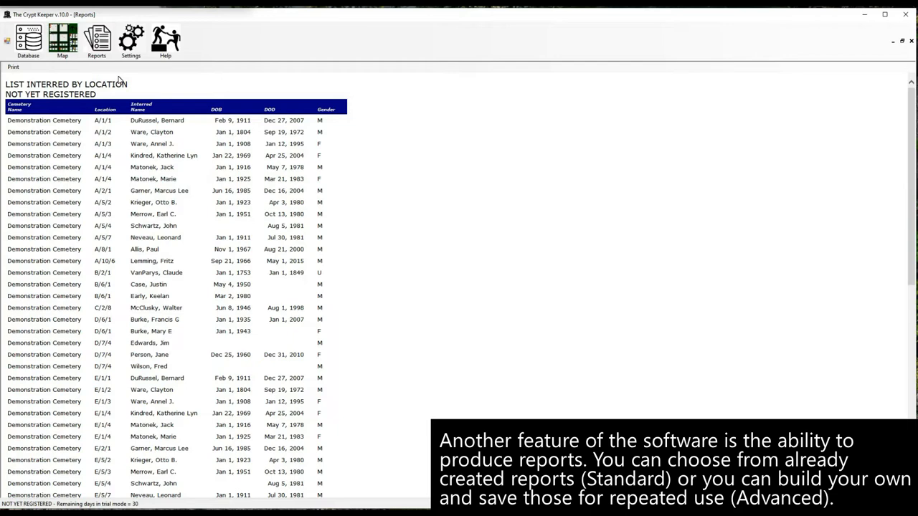
pyautogui.click(15, 67)
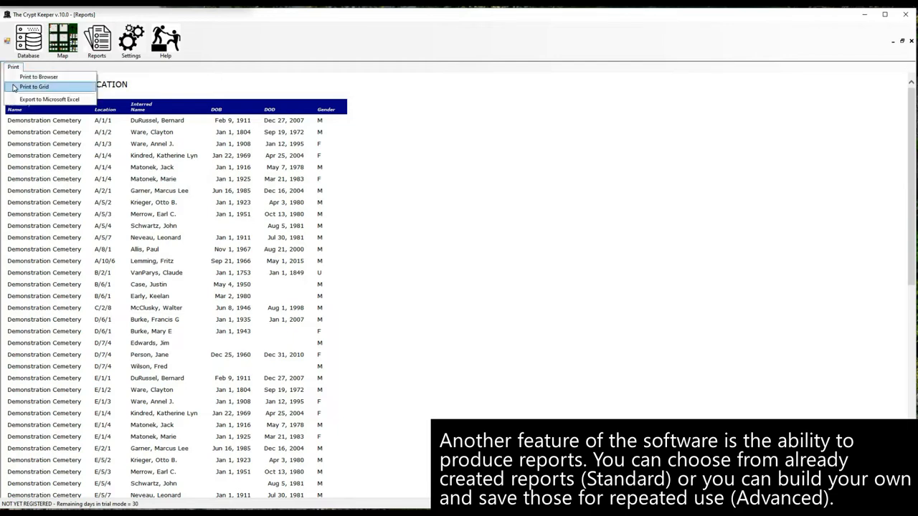
pyautogui.click(45, 87)
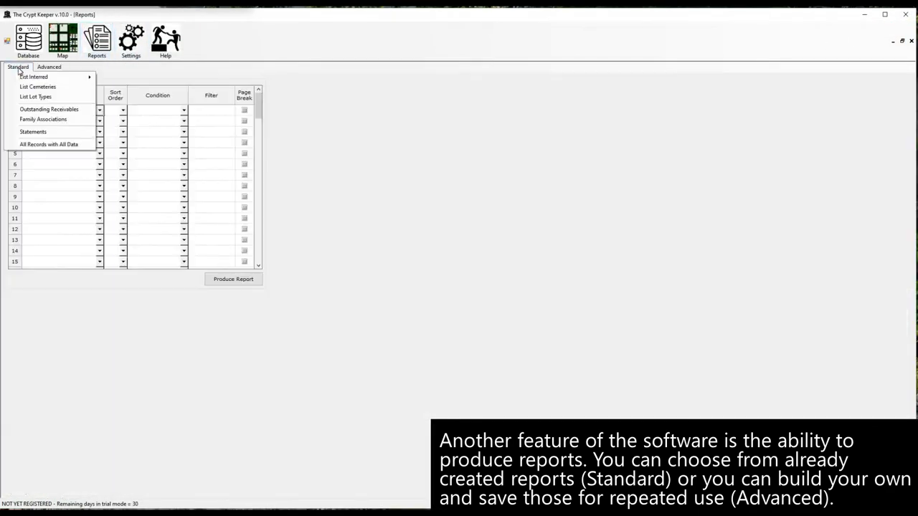
# Step: Fill the report grid with the six columns, set sort orders, and add an InterDate condition
pyautogui.click(50, 69)
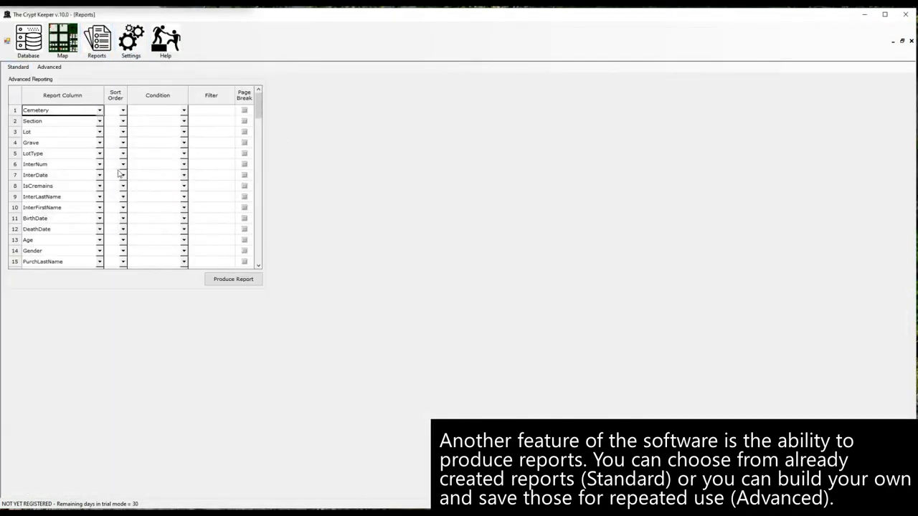
pyautogui.click(183, 196)
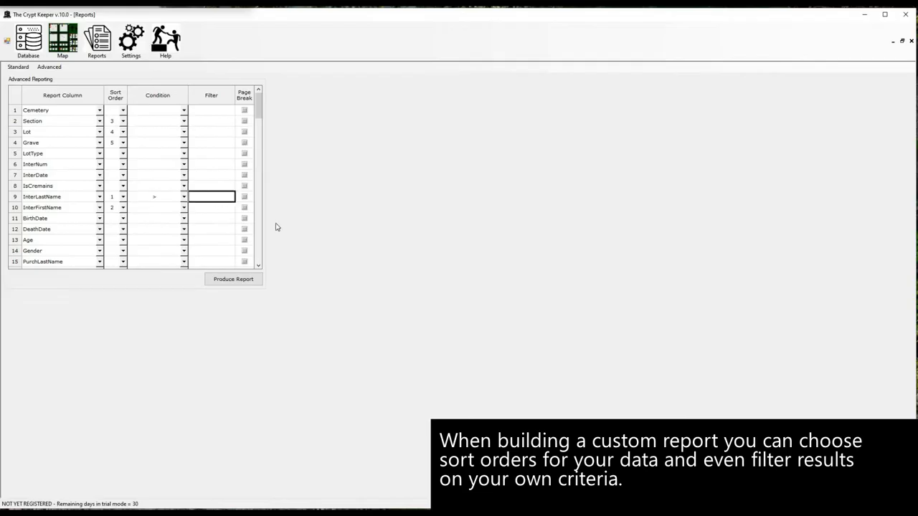
pyautogui.click(99, 110)
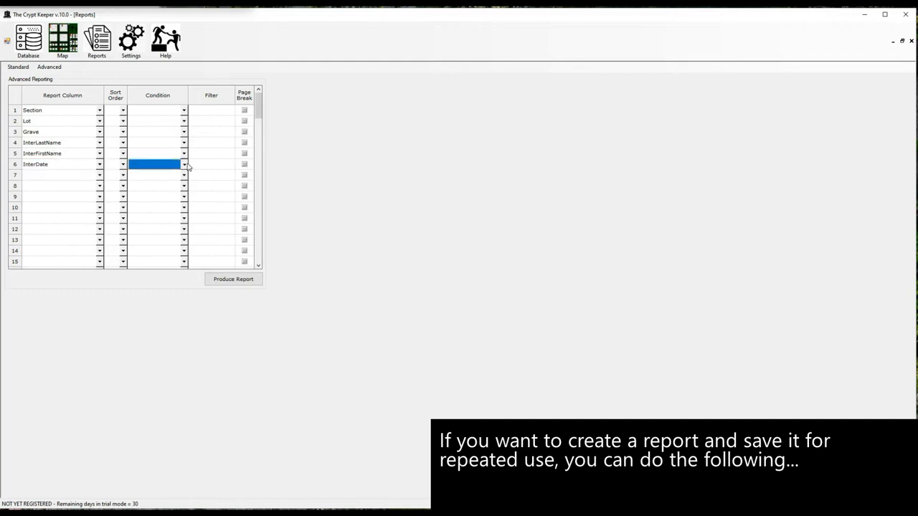
# Step: Save the current report parameters as 'Test Report'
pyautogui.click(46, 67)
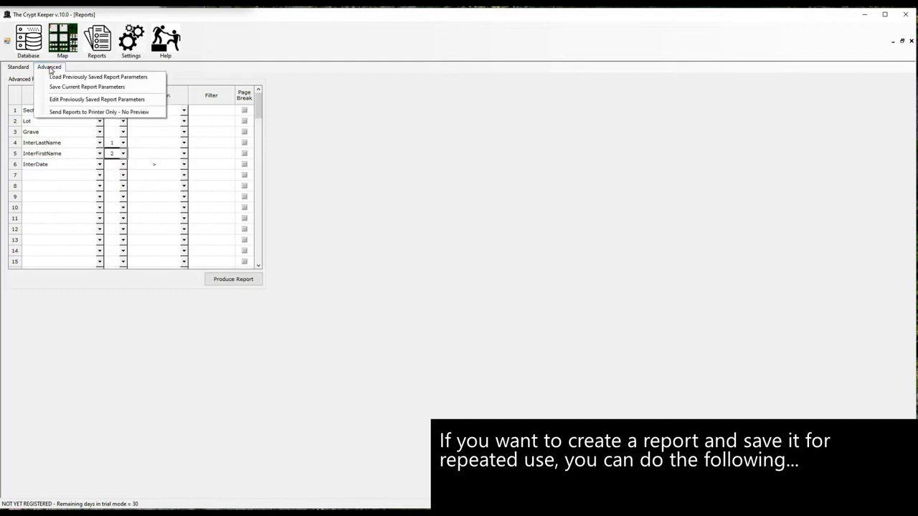
pyautogui.click(87, 86)
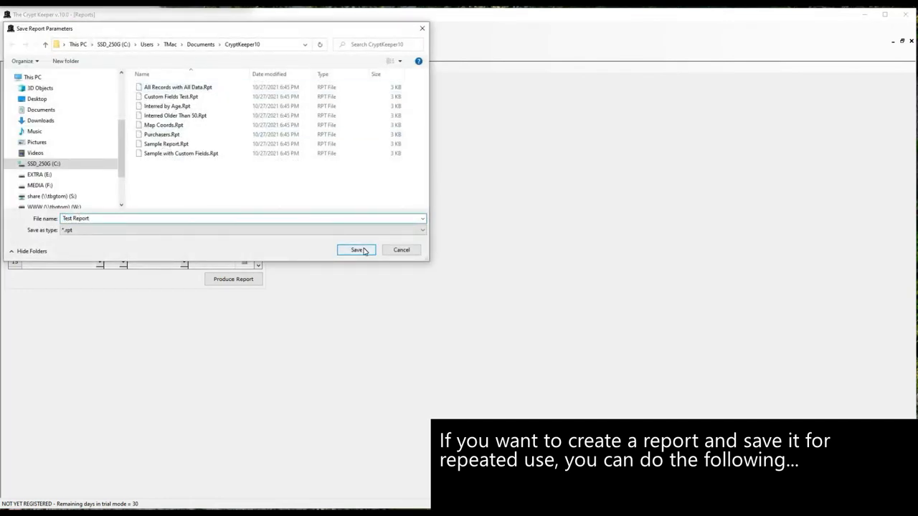
pyautogui.click(356, 250)
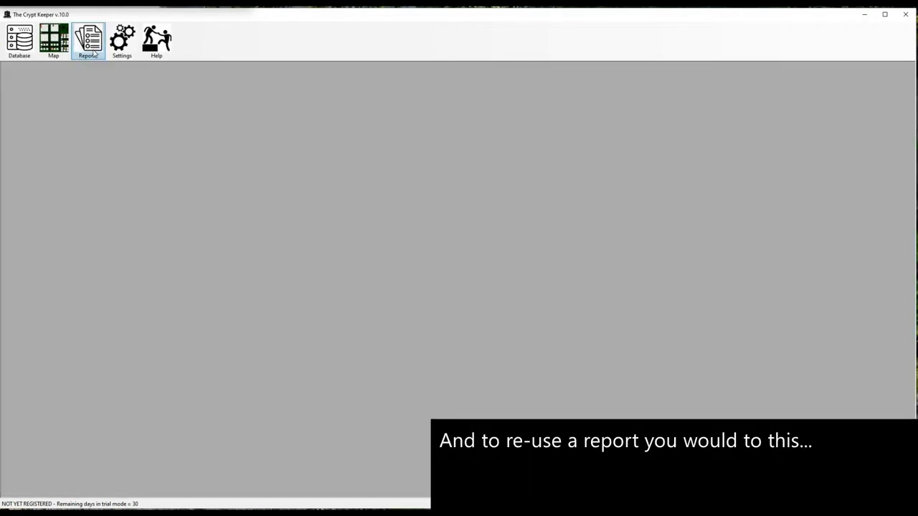
# Step: Reload the saved 'Test Report.rpt' parameters into the advanced report grid
pyautogui.click(47, 79)
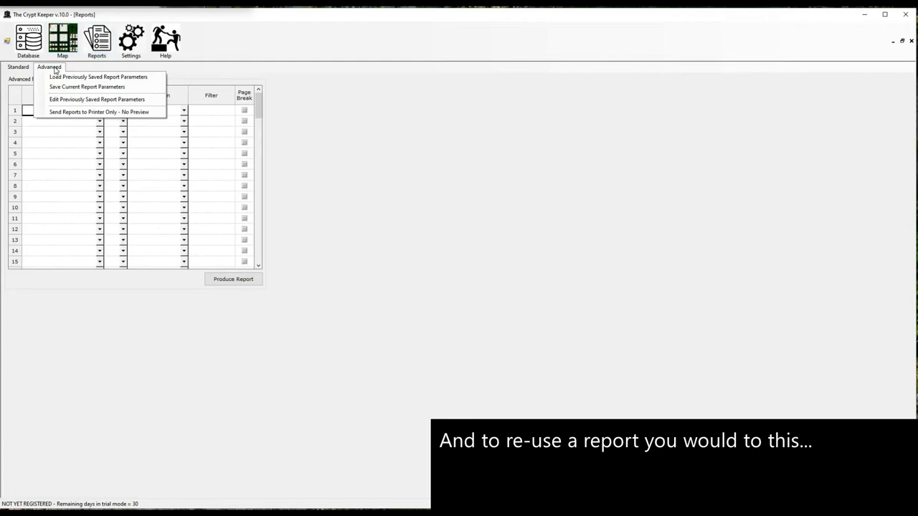
pyautogui.moveTo(101, 78)
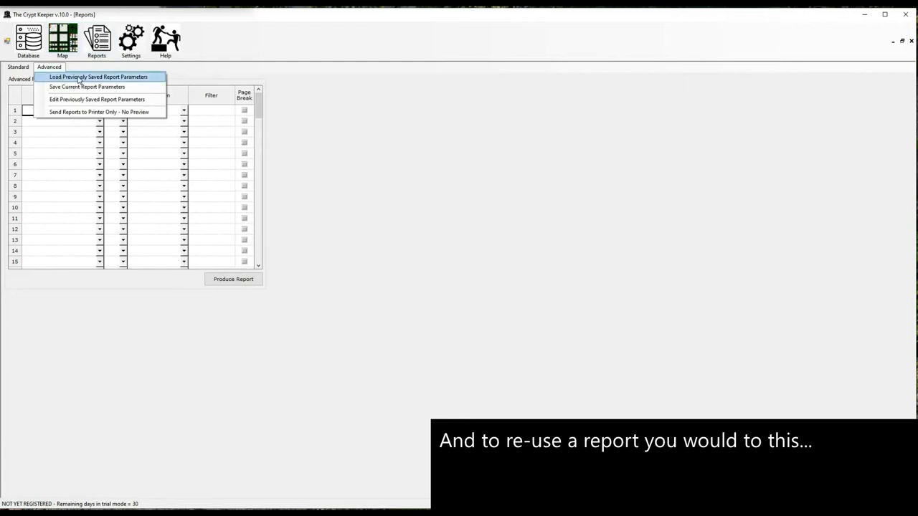
pyautogui.click(104, 76)
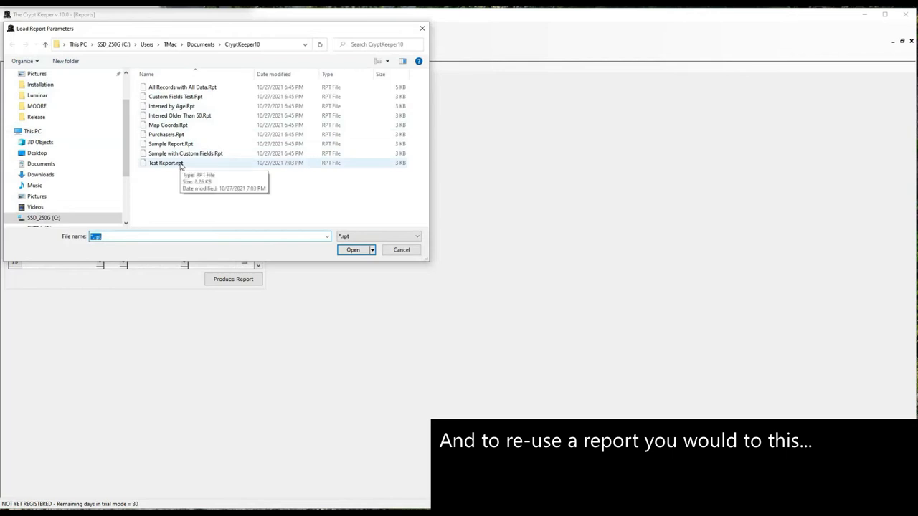
pyautogui.click(352, 249)
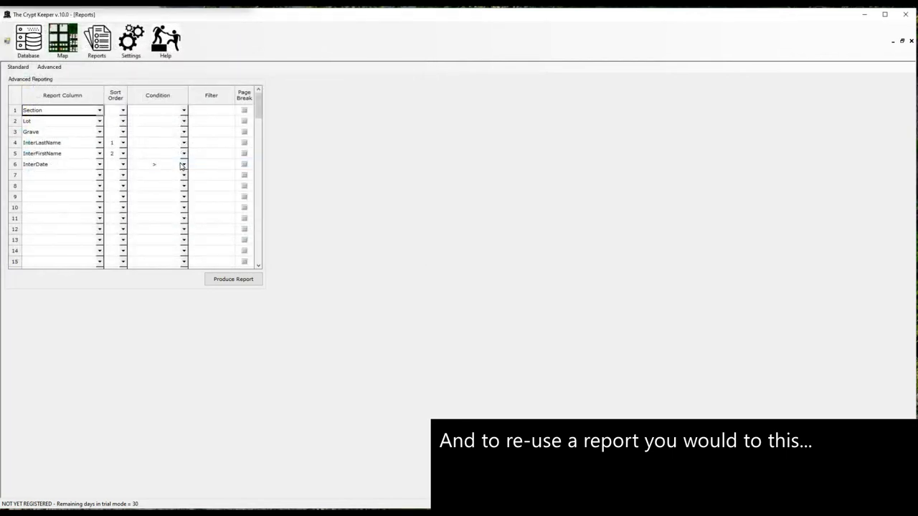
pyautogui.click(94, 35)
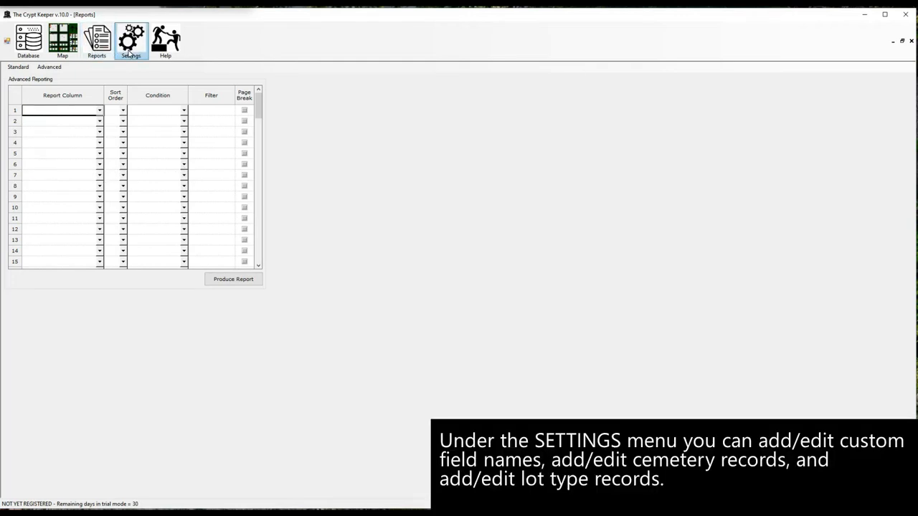
# Step: Look over the custom field names, then the lot type records in Lot Type Manager
pyautogui.click(133, 36)
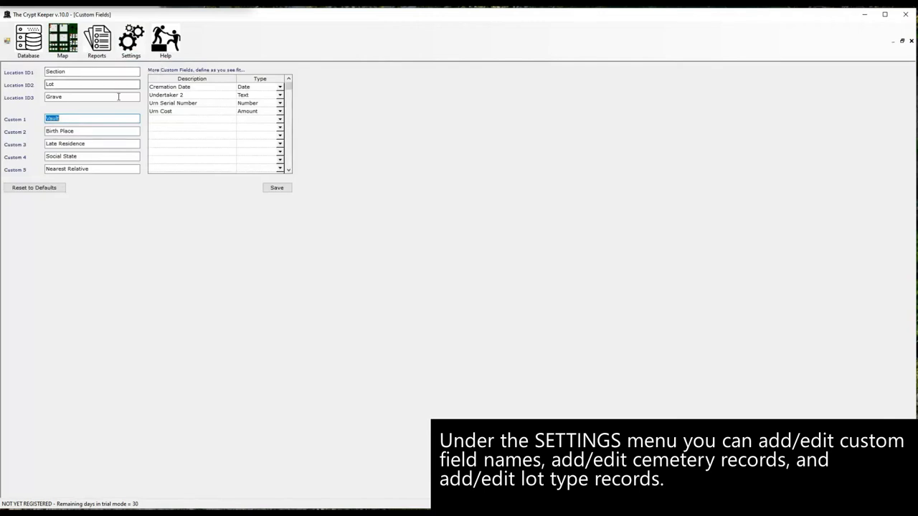
pyautogui.click(131, 41)
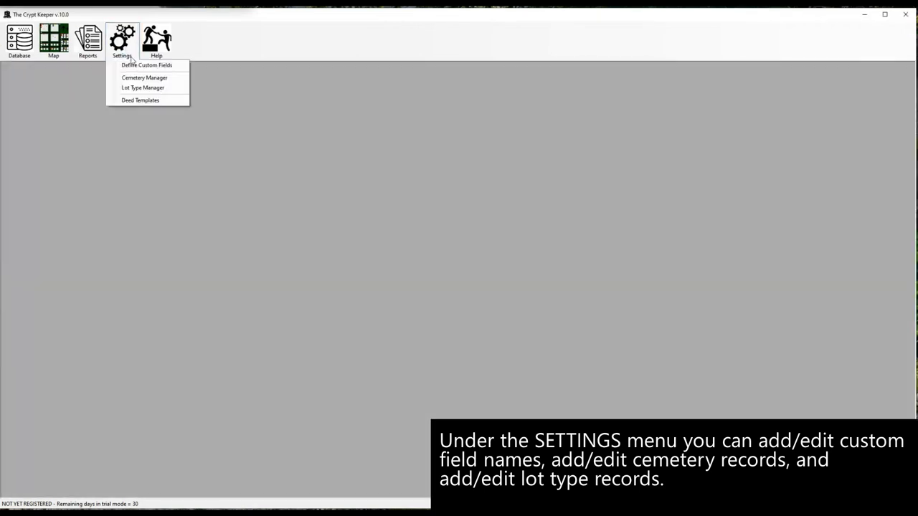
pyautogui.click(142, 87)
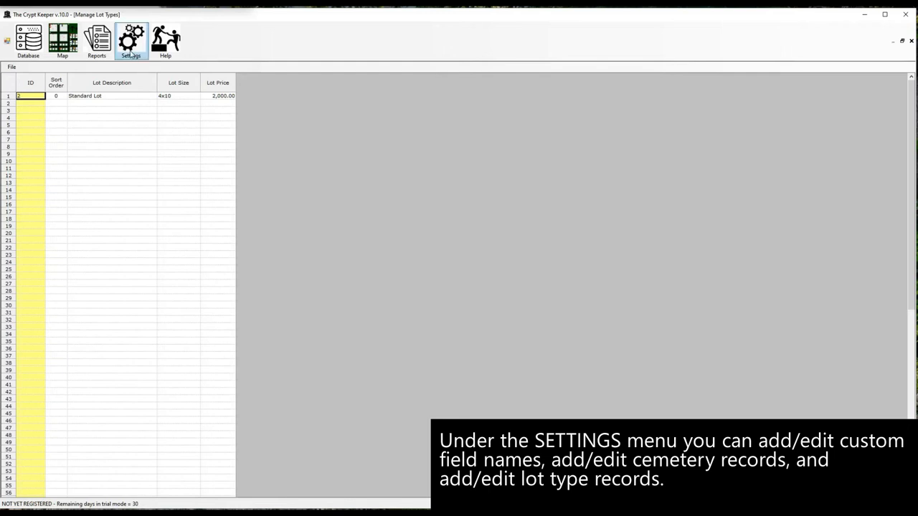
# Step: Open the Deed Templates editor and scroll through the sample deed body and keywords
pyautogui.click(132, 37)
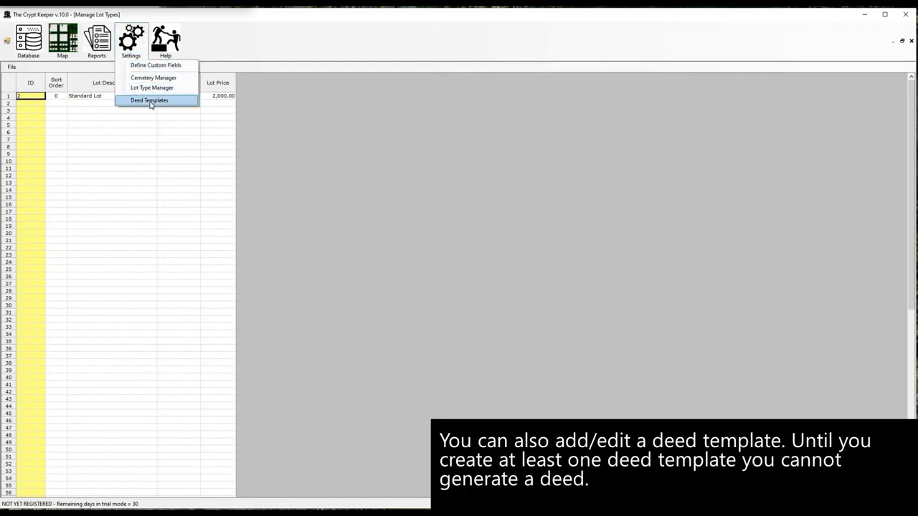
pyautogui.click(149, 100)
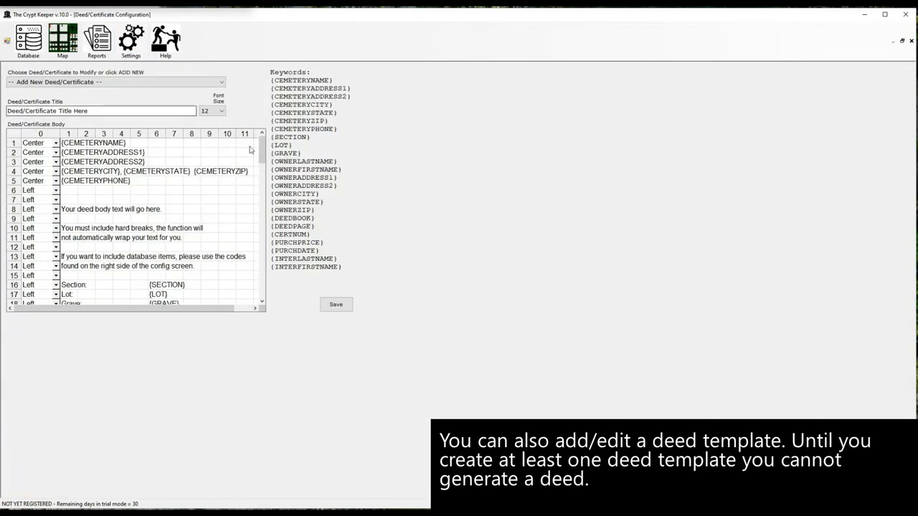
pyautogui.scroll(-3)
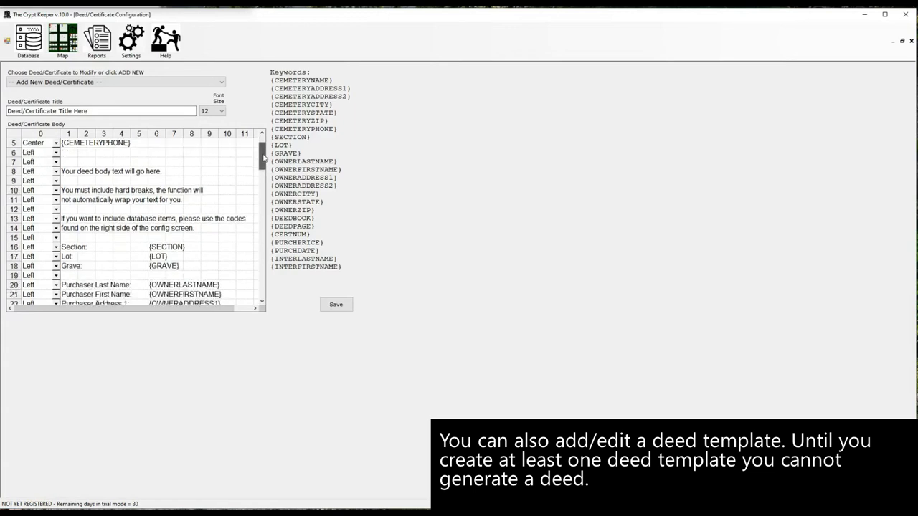
# Step: Scroll through the generated deed for Section K, Lot 4, Grave 3 in Edge
pyautogui.scroll(-3)
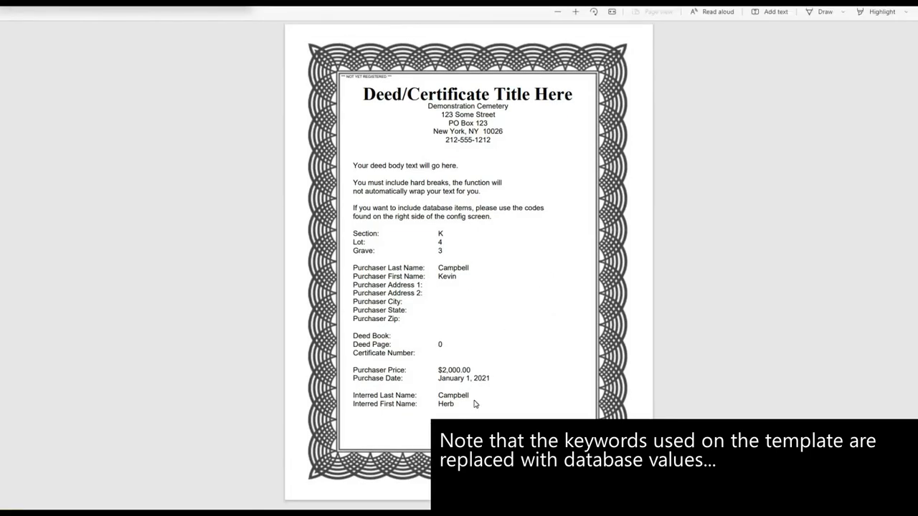
# Step: Bring up the Help menu's backup, restore, import and data-folder options, then close them
pyautogui.click(156, 39)
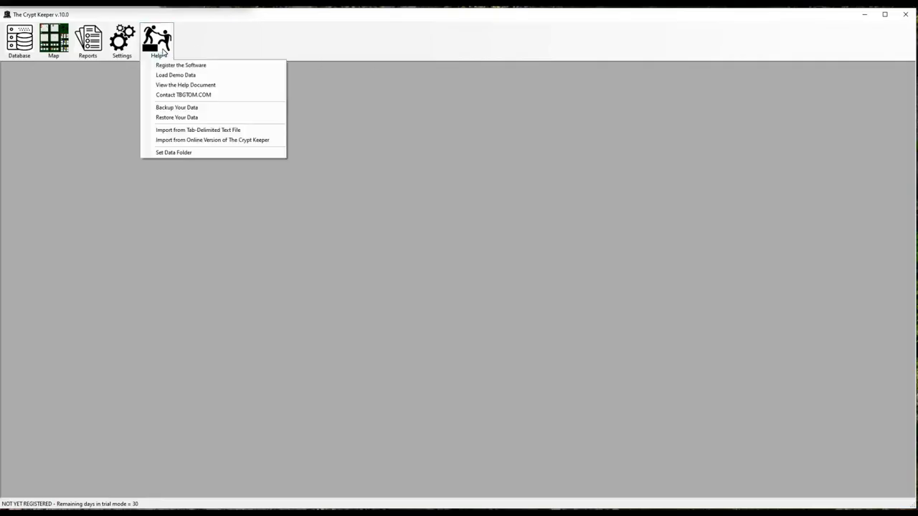
pyautogui.click(236, 84)
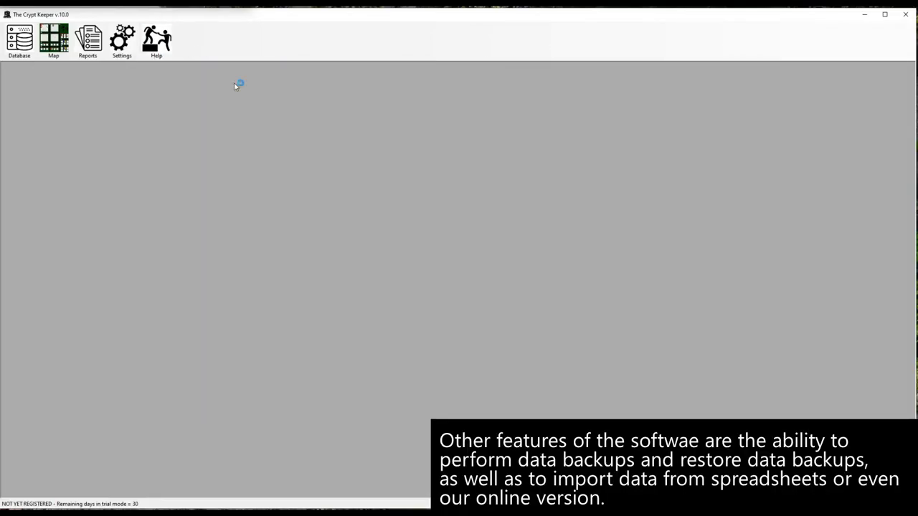
pyautogui.click(157, 36)
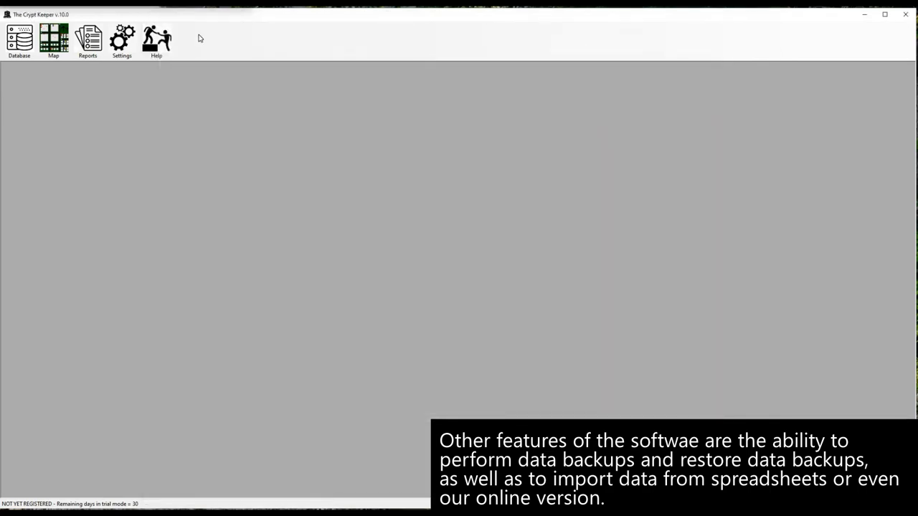
# Step: Start Backup Your Data, cancel the Browse For Folder prompt, and reopen Help
pyautogui.click(156, 37)
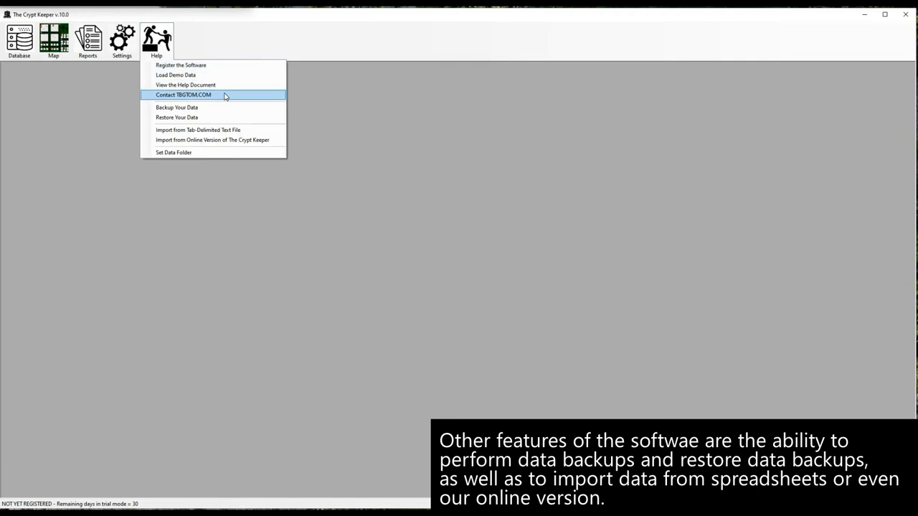
pyautogui.click(183, 95)
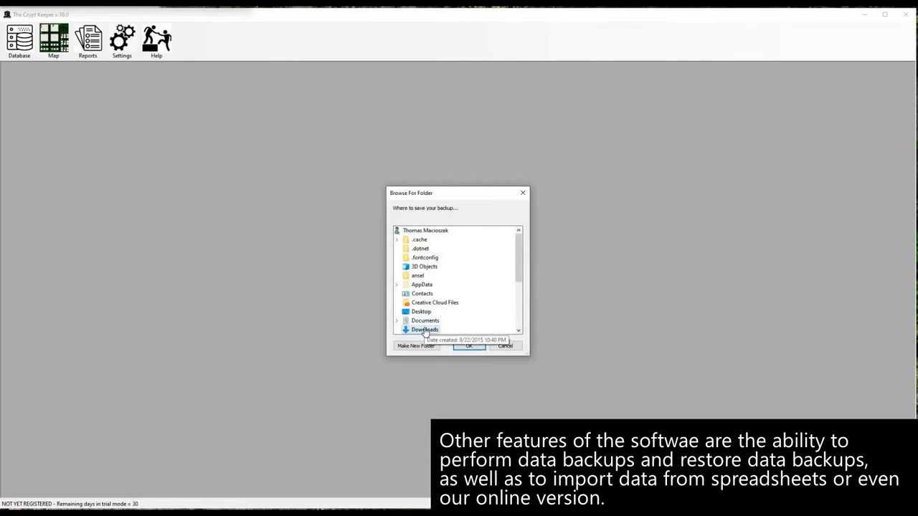
pyautogui.click(155, 37)
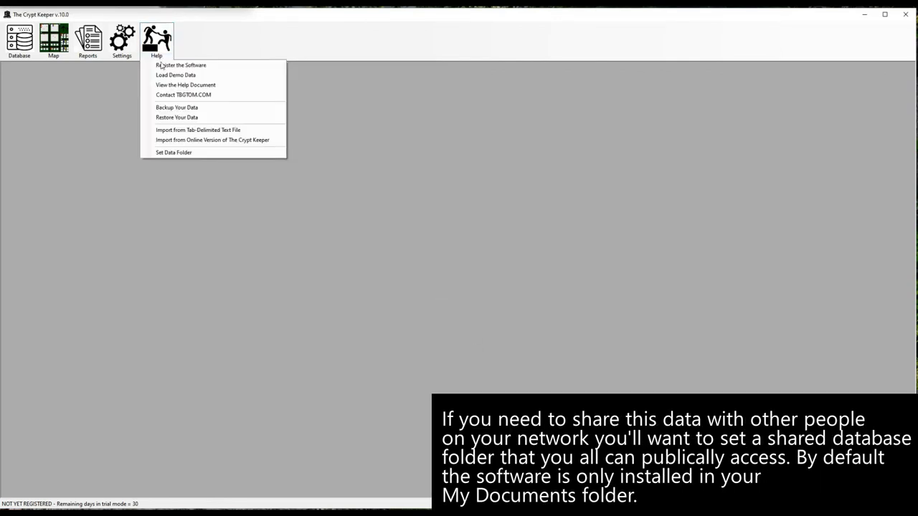
pyautogui.click(173, 152)
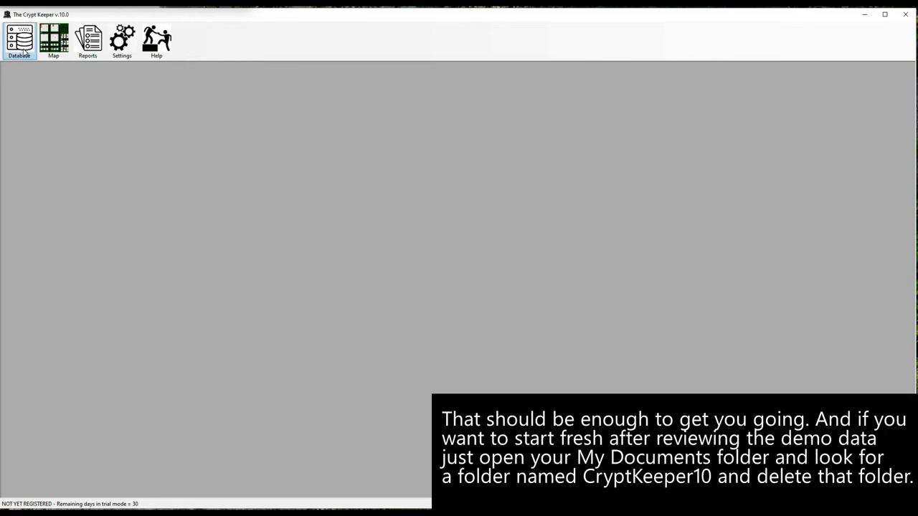
pyautogui.click(88, 37)
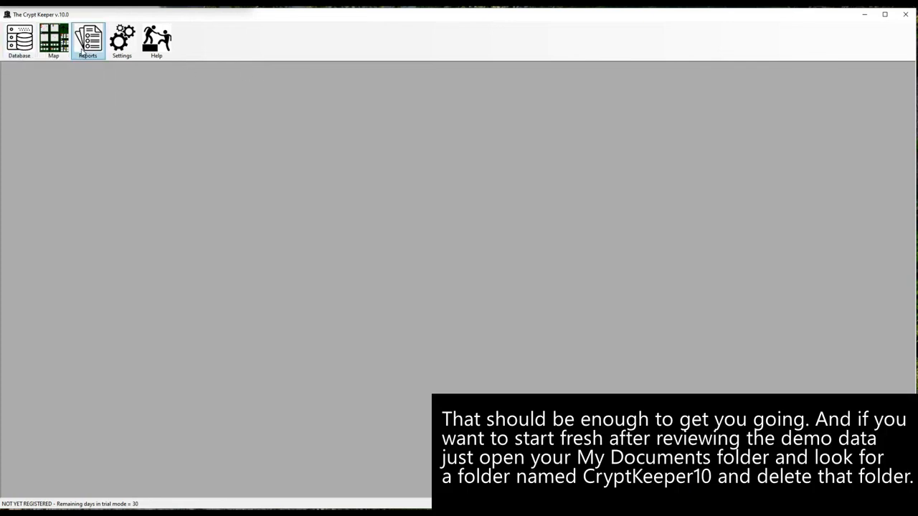
pyautogui.click(159, 37)
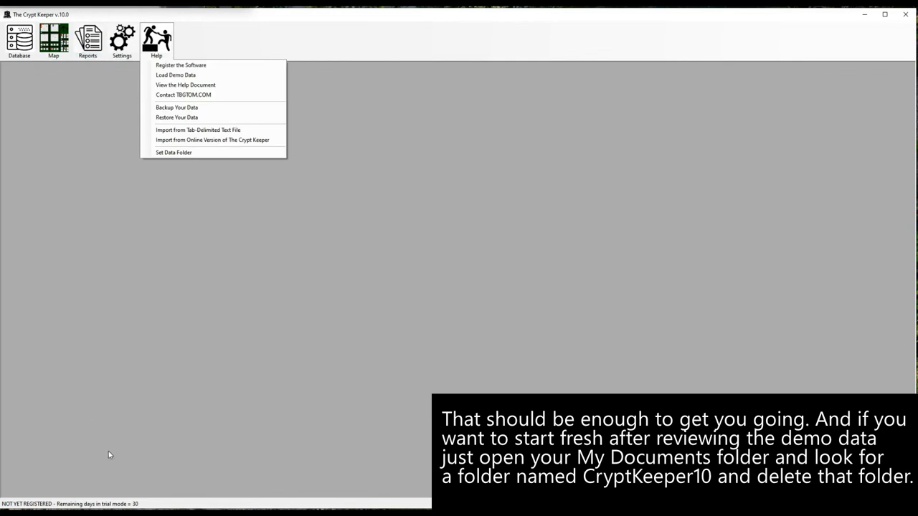
pyautogui.moveTo(199, 332)
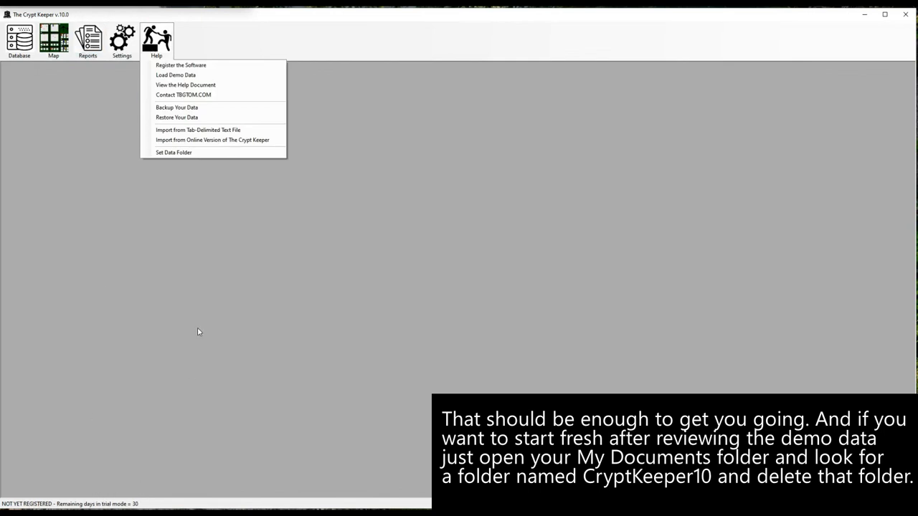